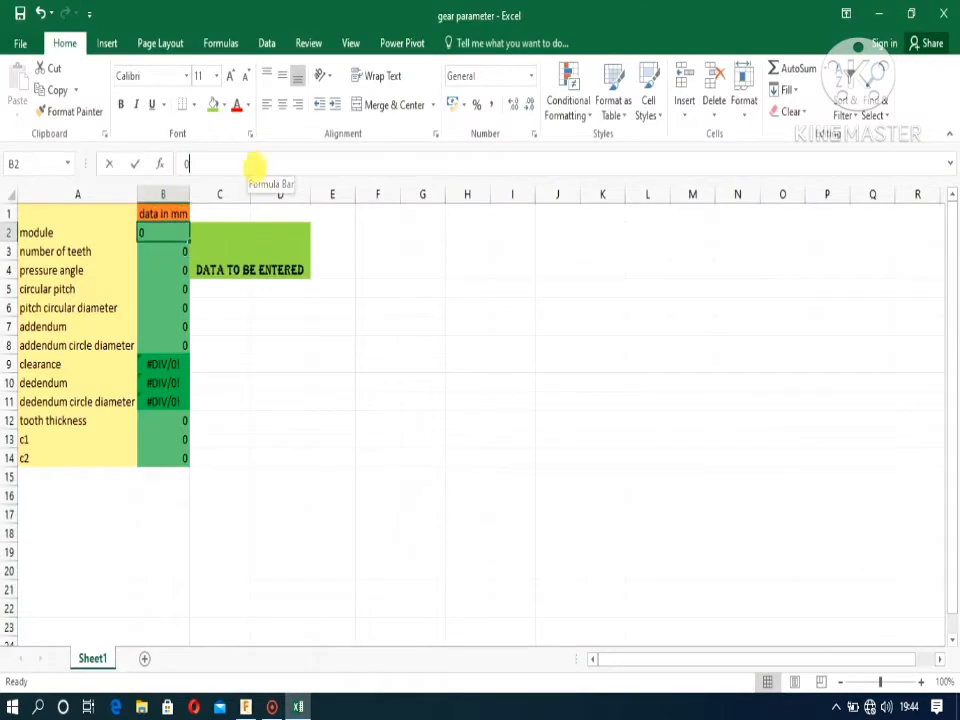
Enter module 3 and 32 teeth so the sheet computes the gear dimensions
text(3)
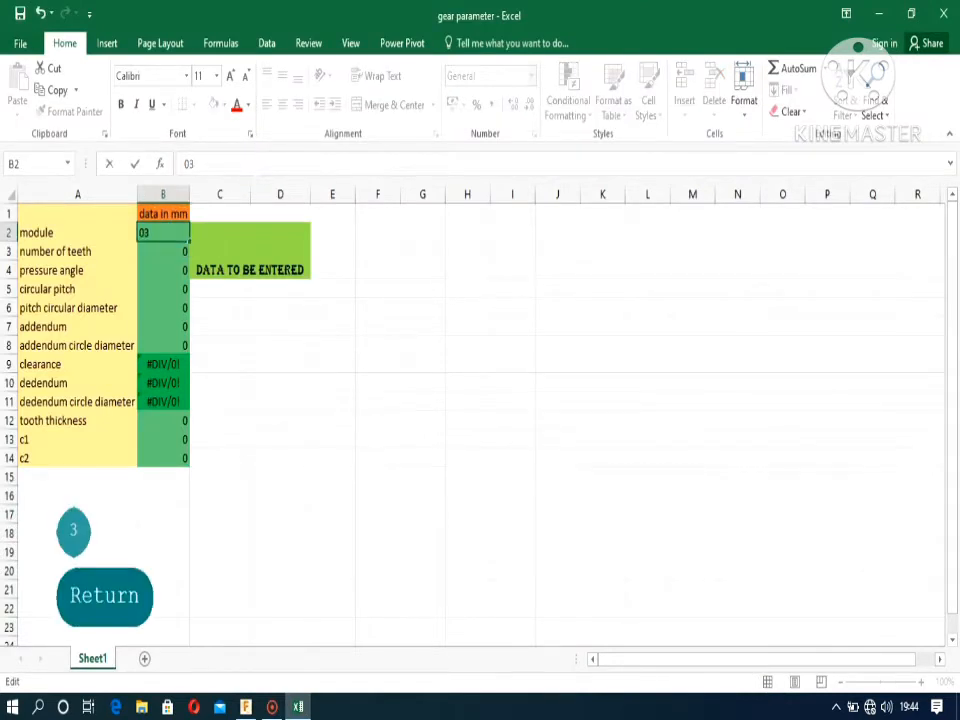
text(3)
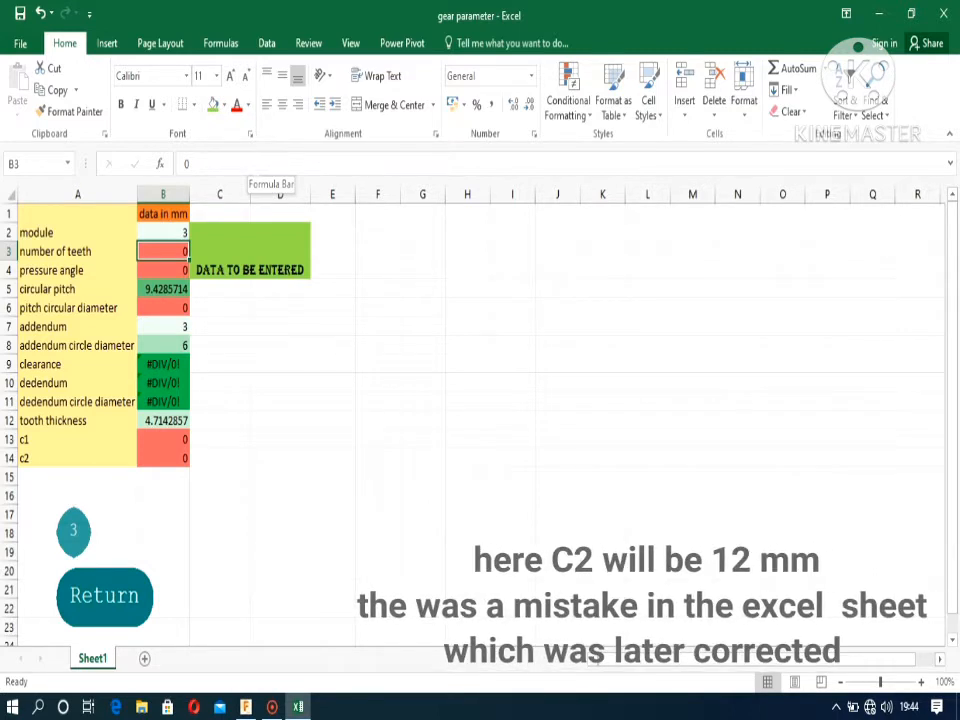
text(32)
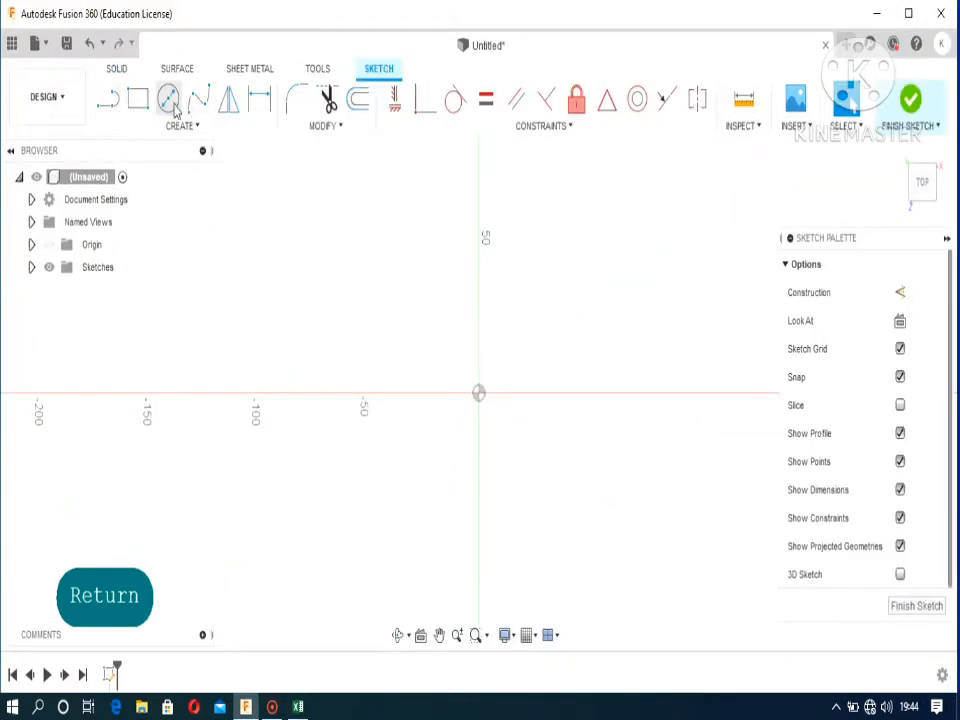
Draw the 89 mm dedendum circle centred on the origin
click(168, 100)
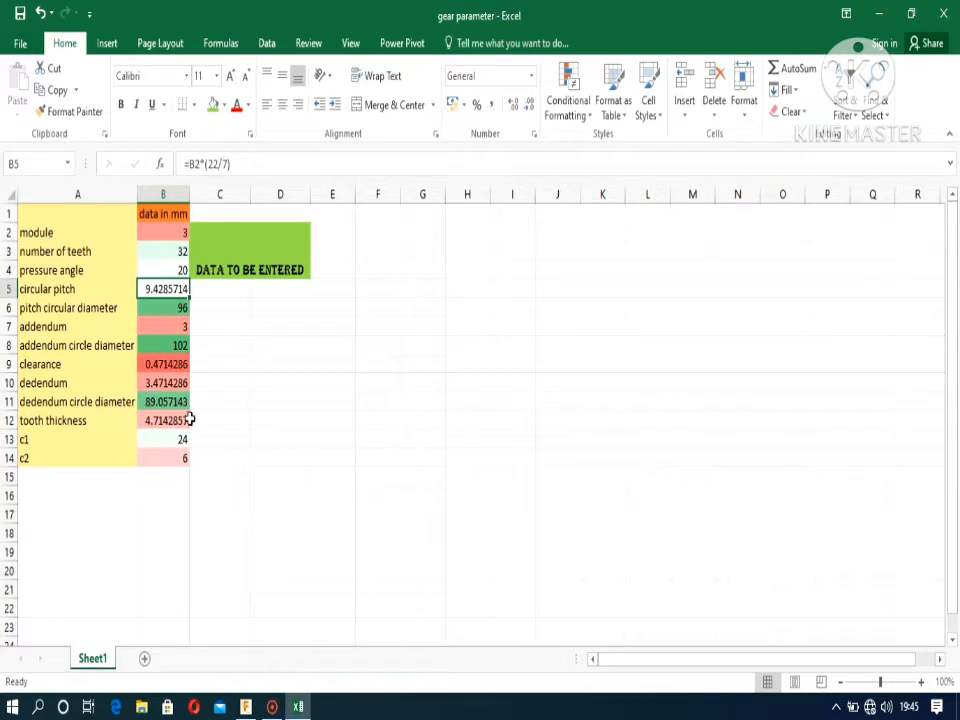
click(272, 708)
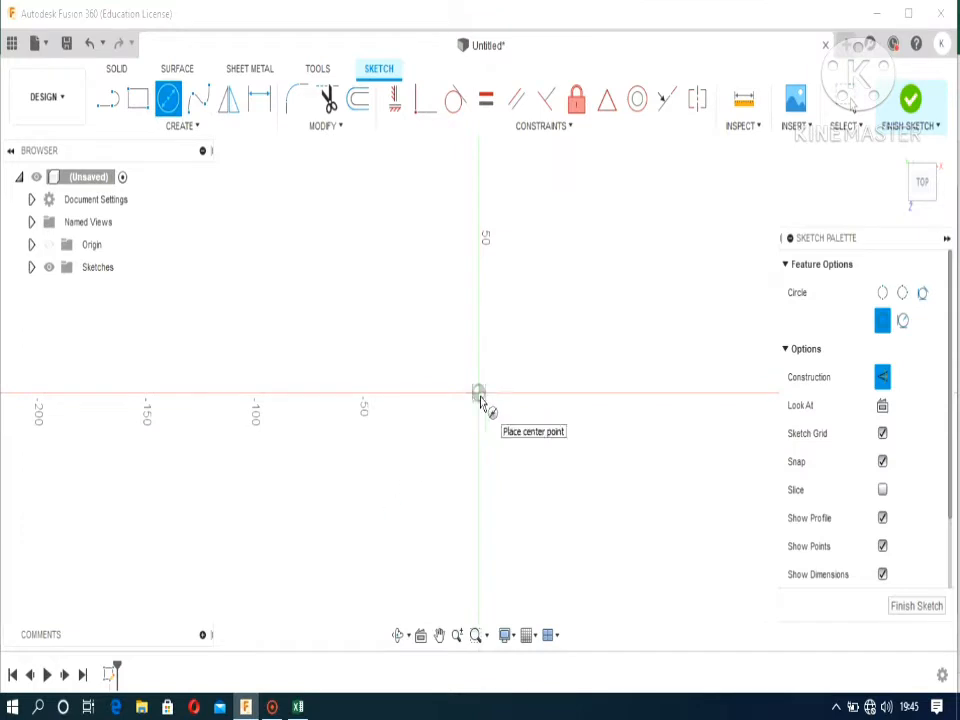
click(478, 392)
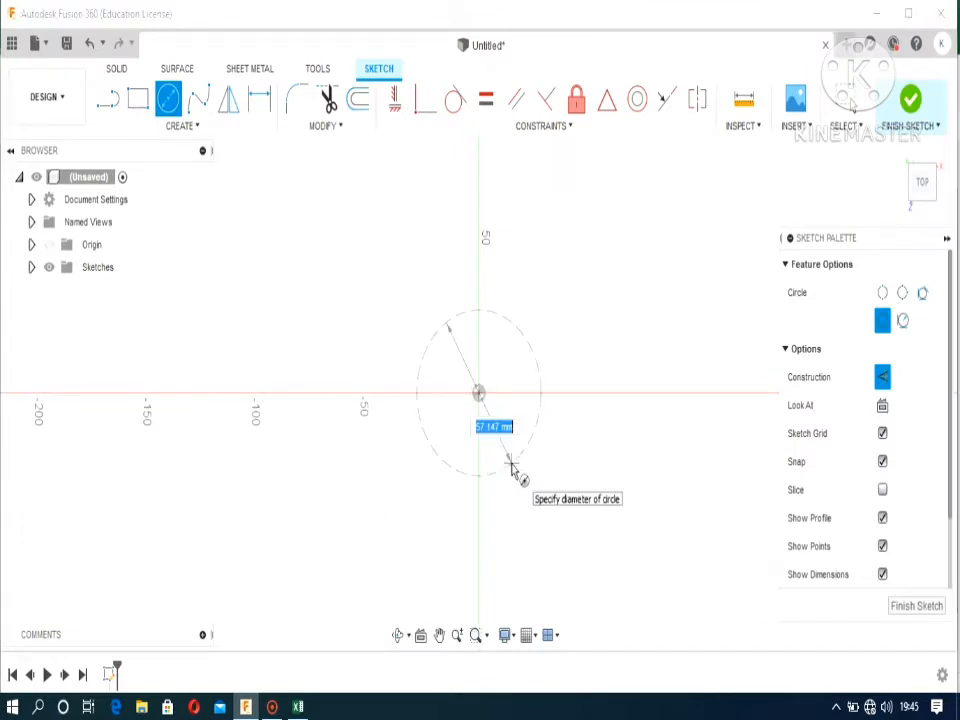
text(89)
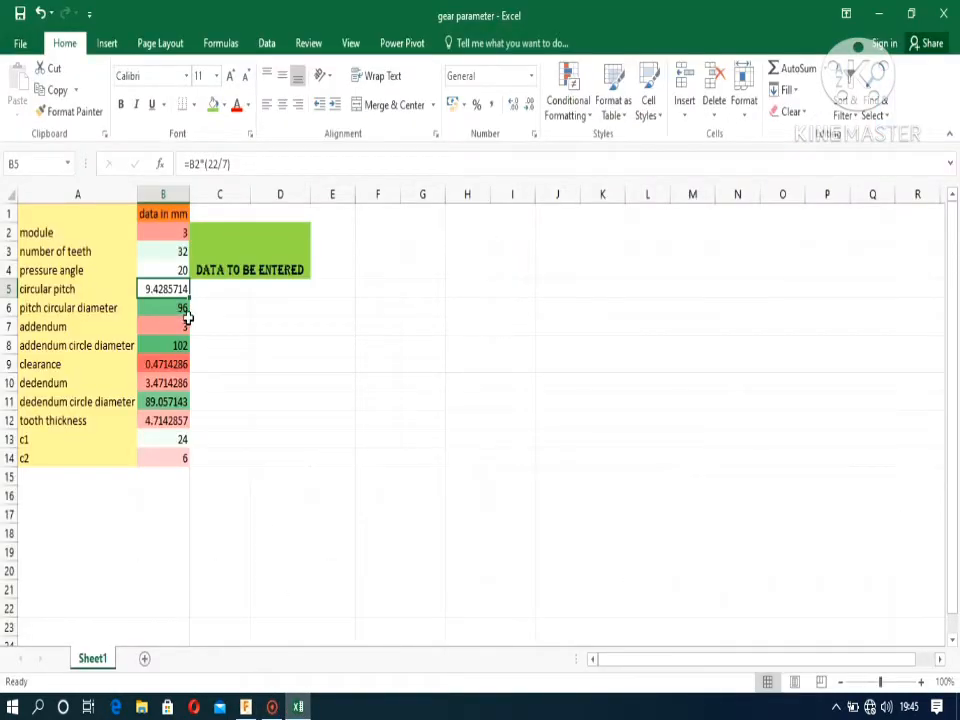
mouse_move(196, 308)
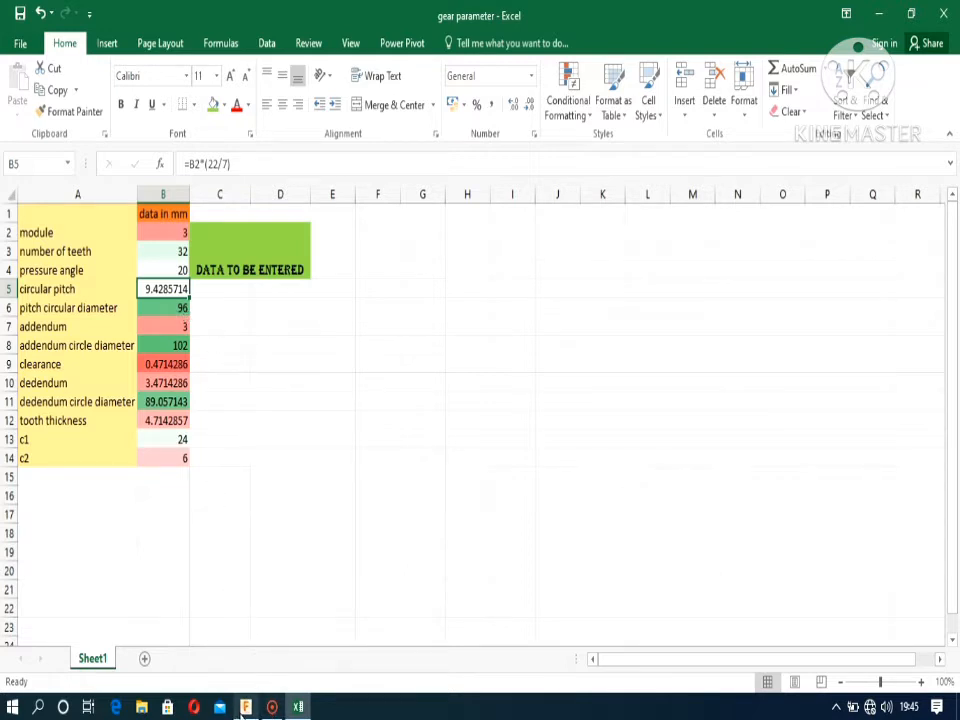
Add the 96 mm pitch circle at the same centre and check values in the spreadsheet
click(244, 708)
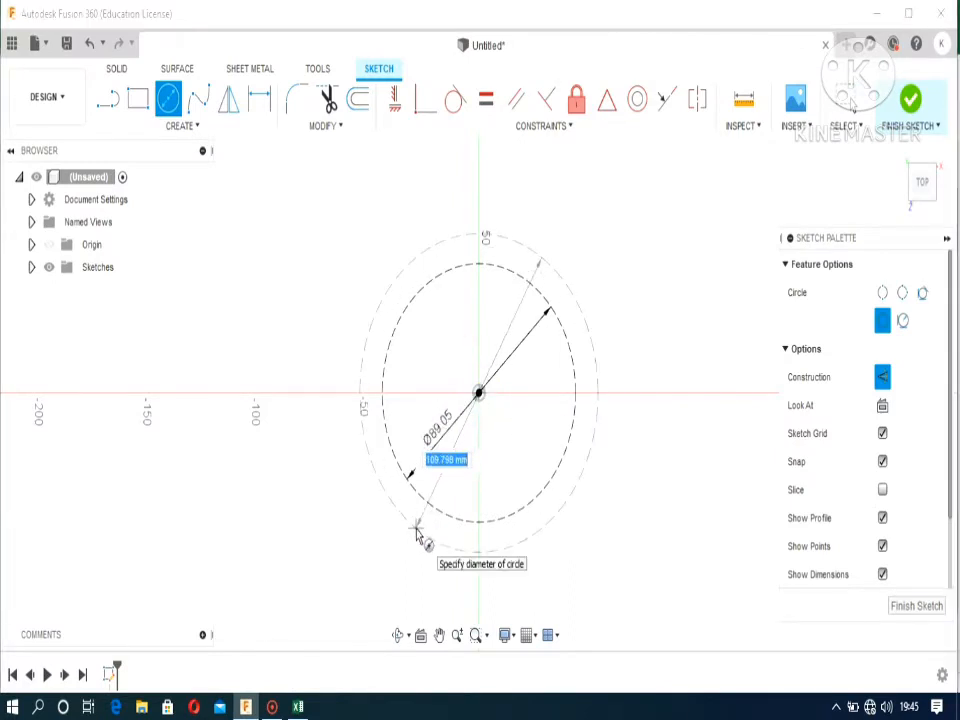
text(96)
text(102)
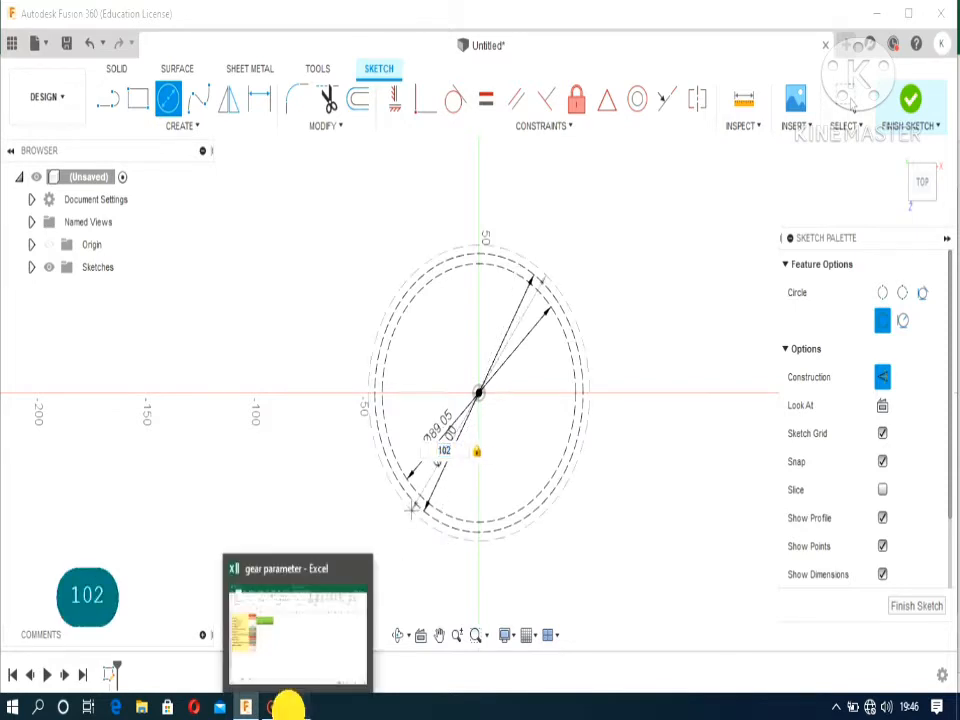
click(296, 620)
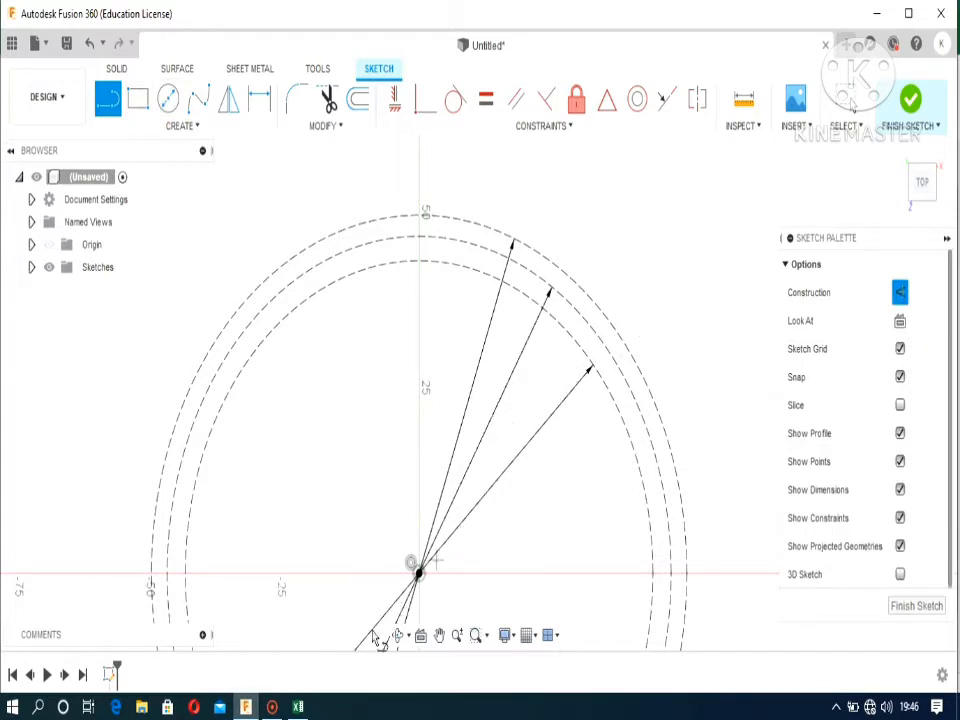
Draw vertical axis segments from the centre dimensioned 24, 12 and 12 mm
click(296, 708)
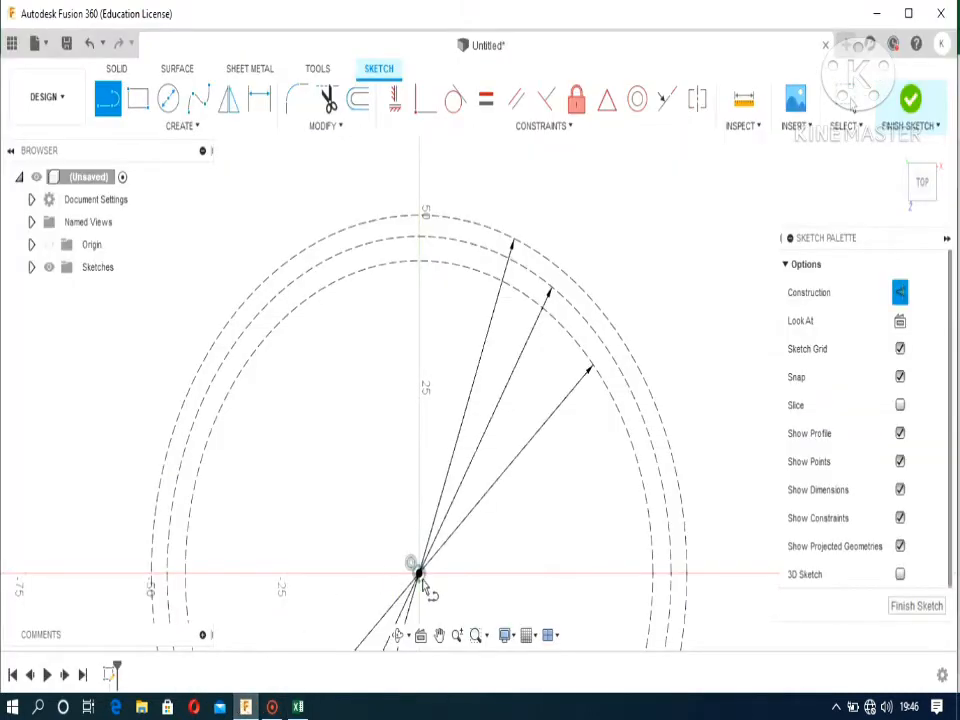
mouse_move(420, 576)
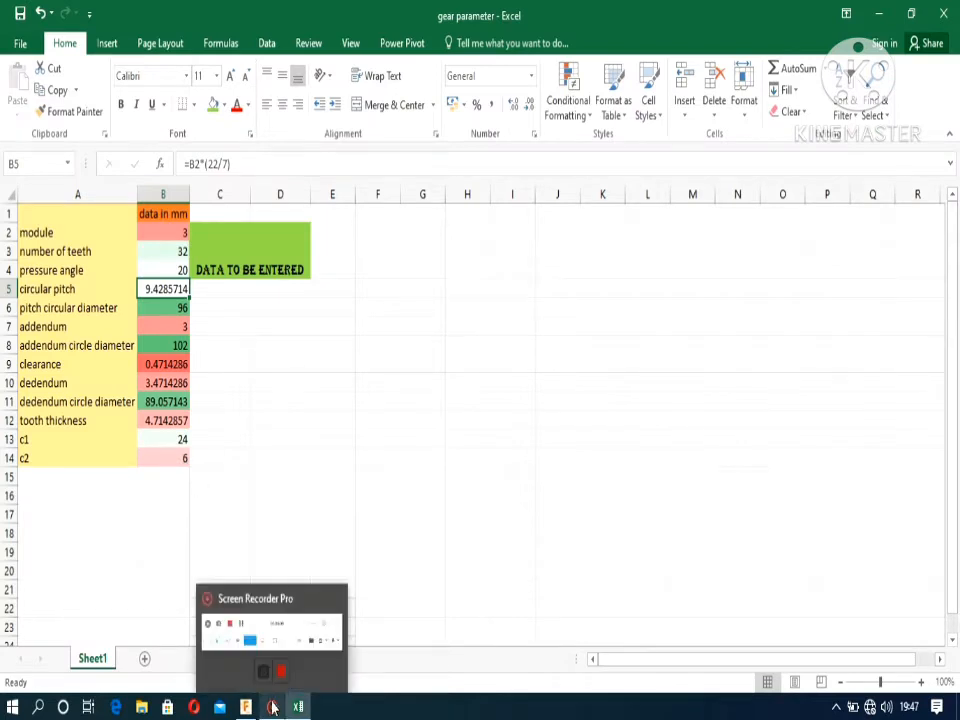
click(244, 708)
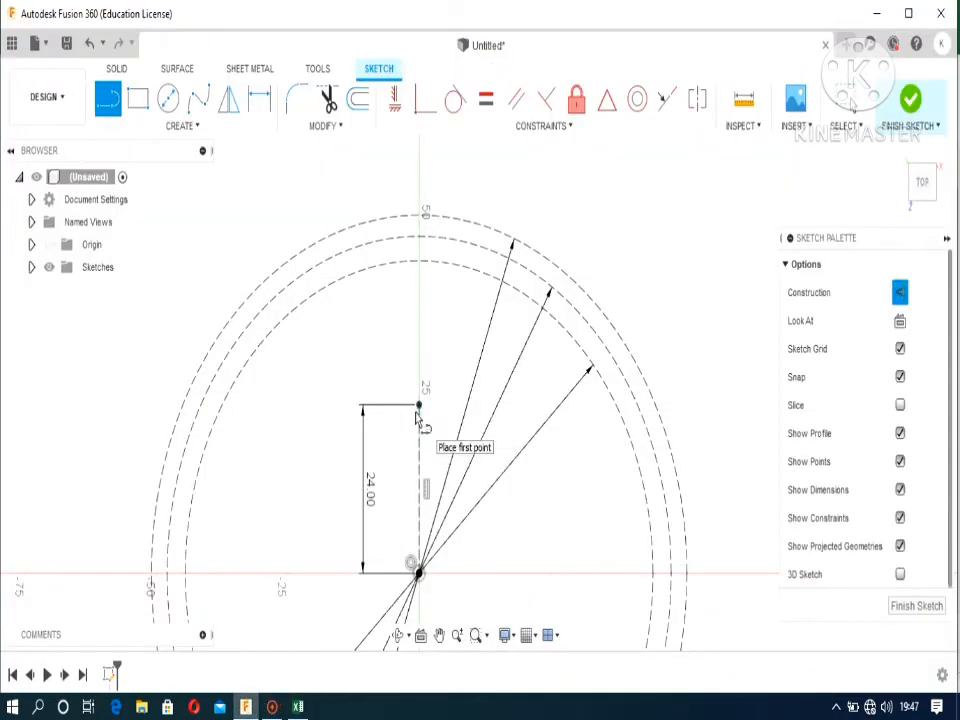
click(418, 404)
text(6)
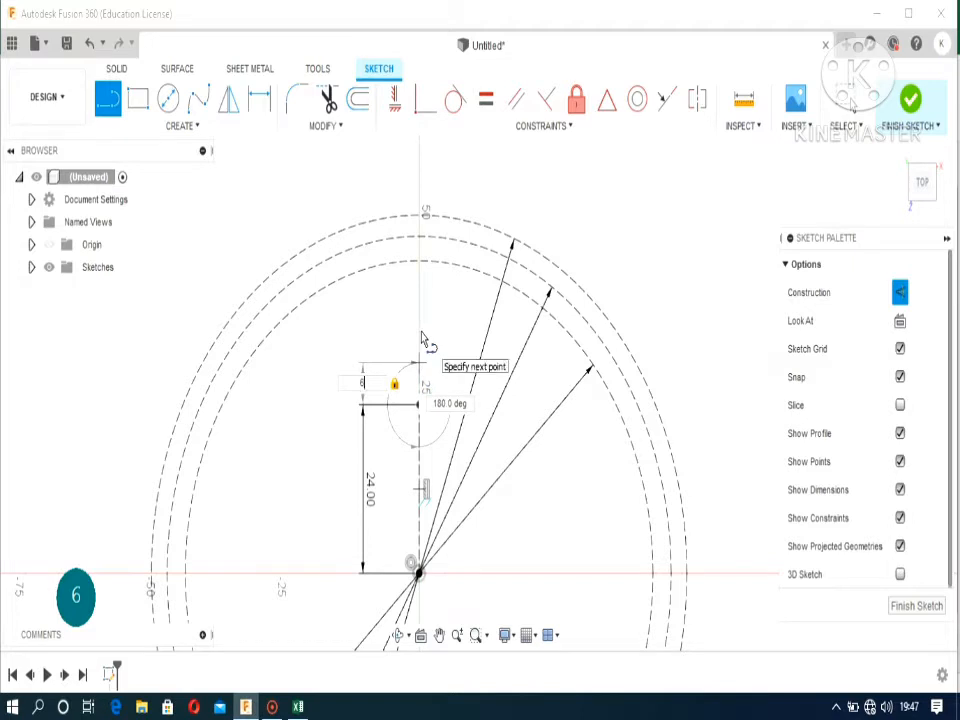
mouse_move(420, 402)
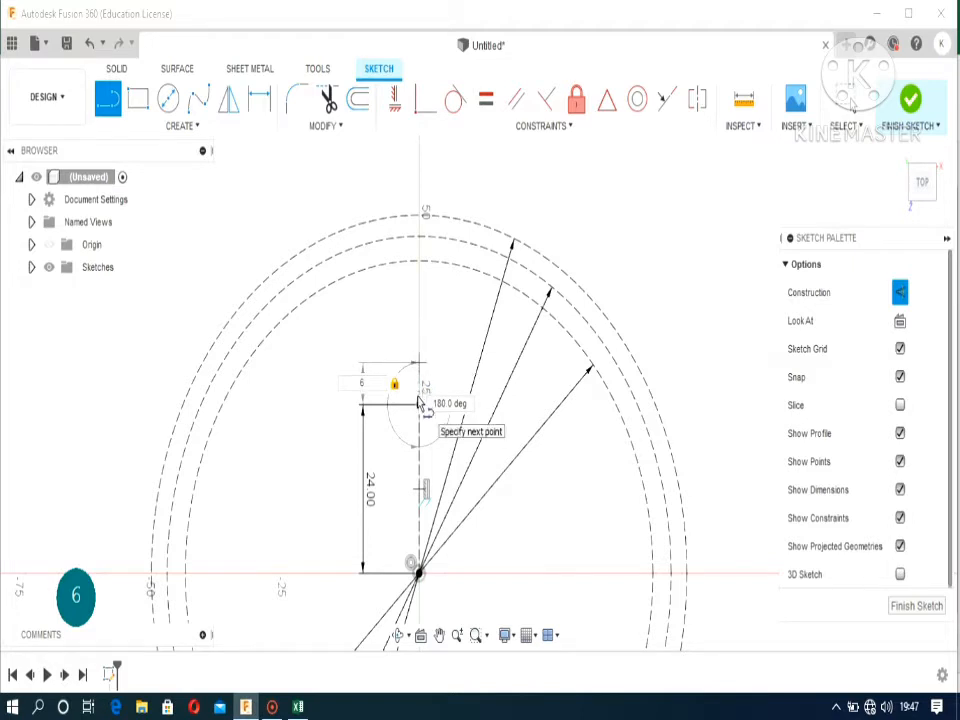
mouse_move(418, 408)
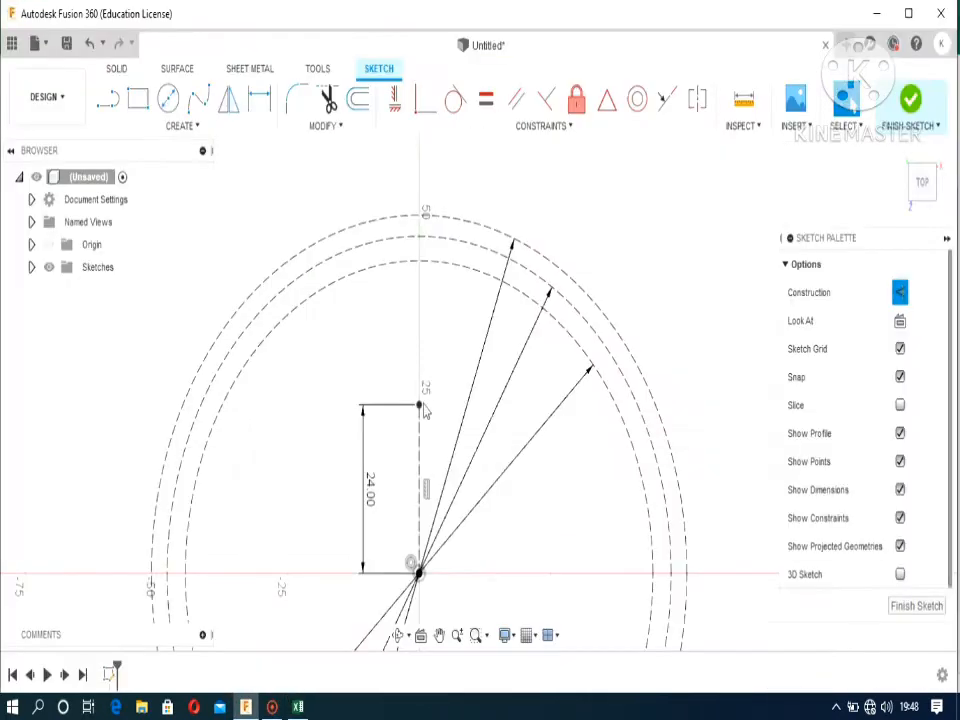
click(108, 100)
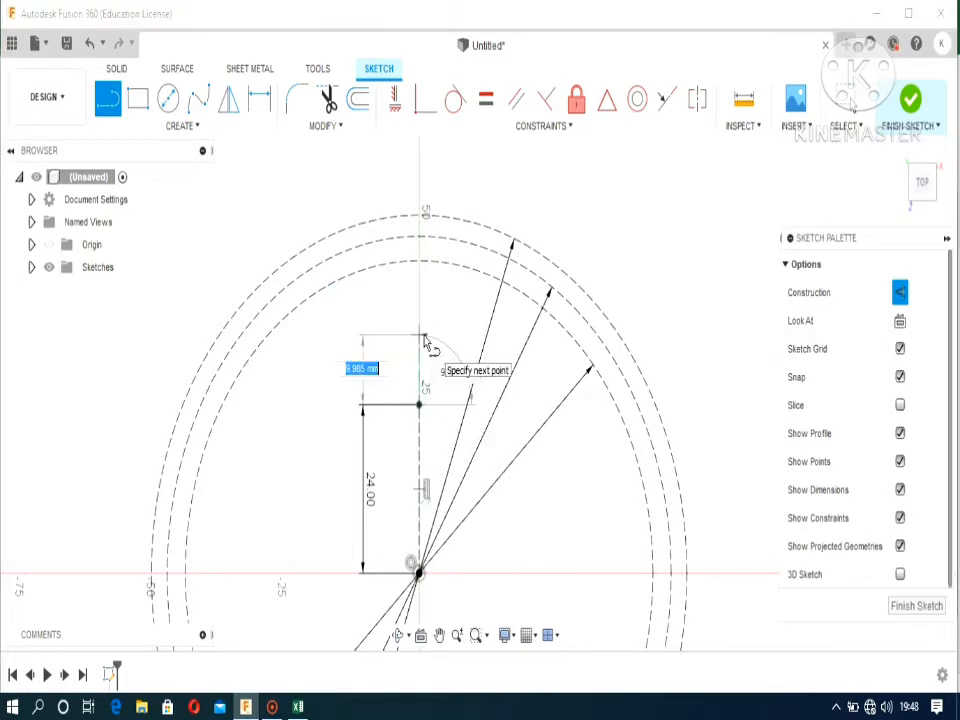
text(12)
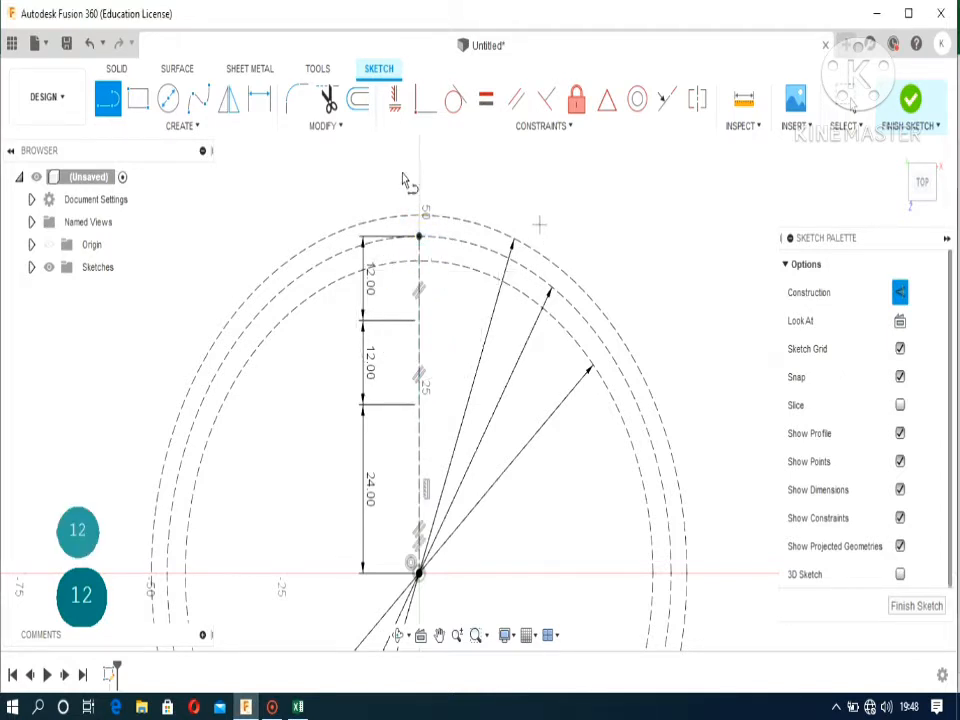
Add a circle at the top of the axis and trim away the unwanted curve sections
click(168, 100)
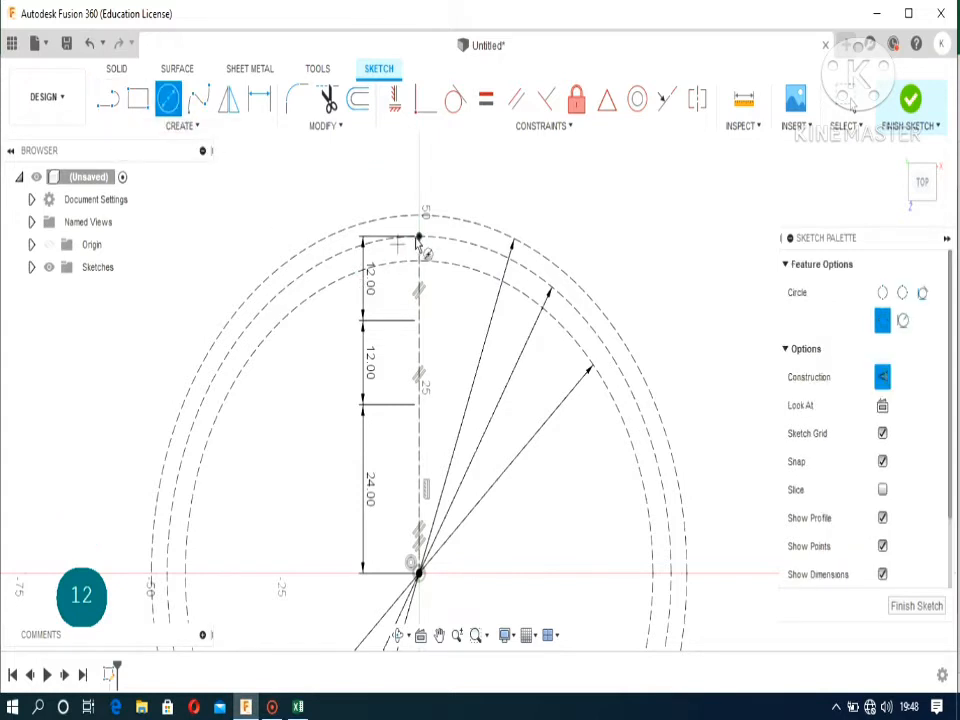
mouse_move(420, 242)
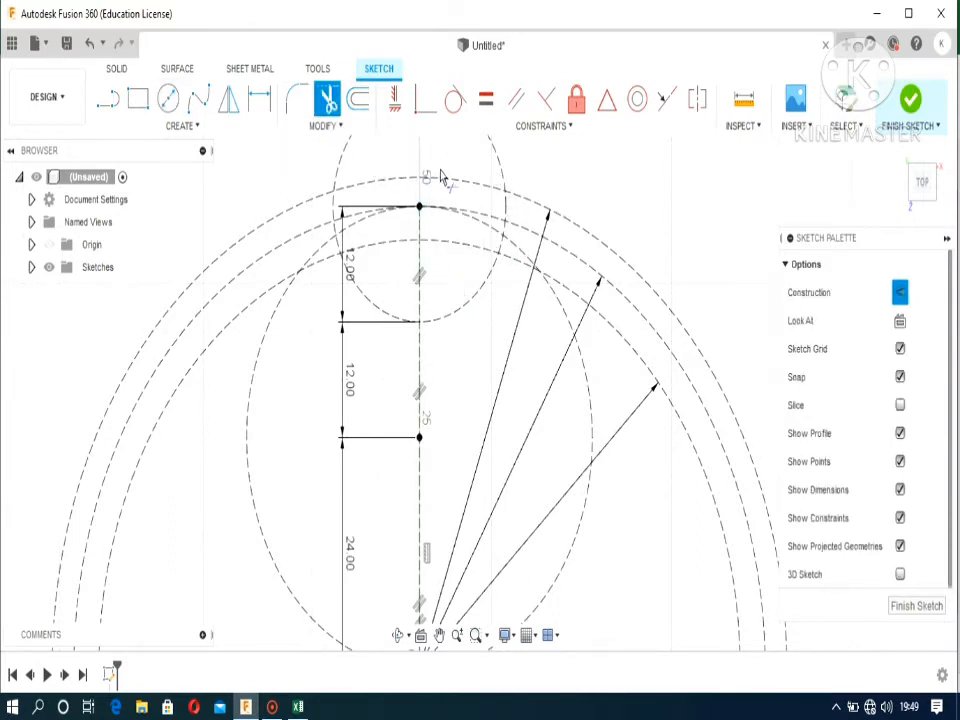
mouse_move(496, 156)
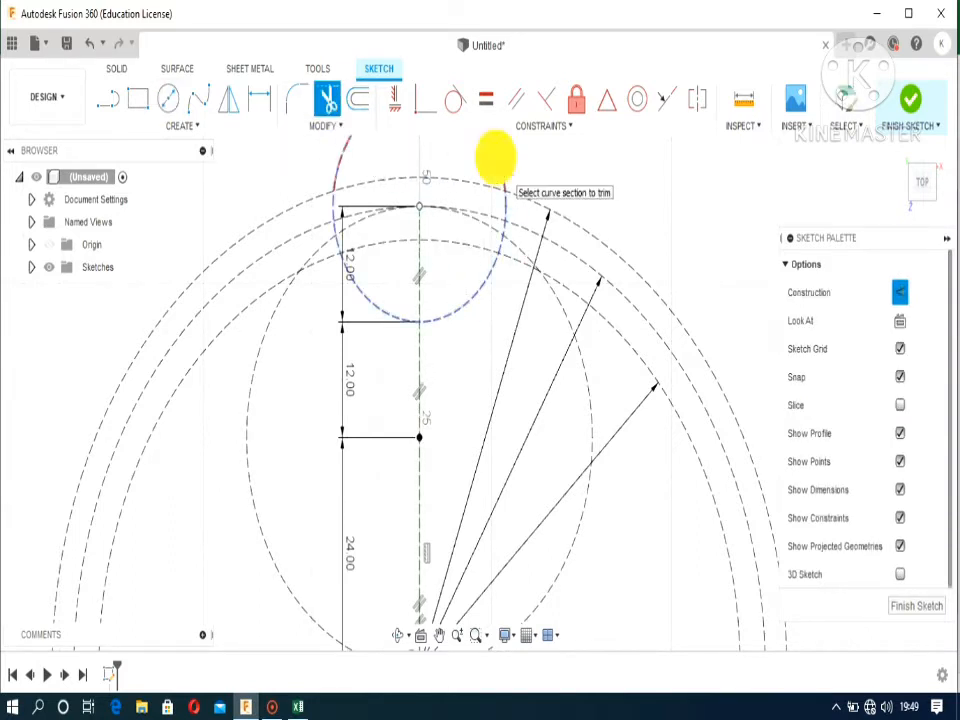
click(344, 210)
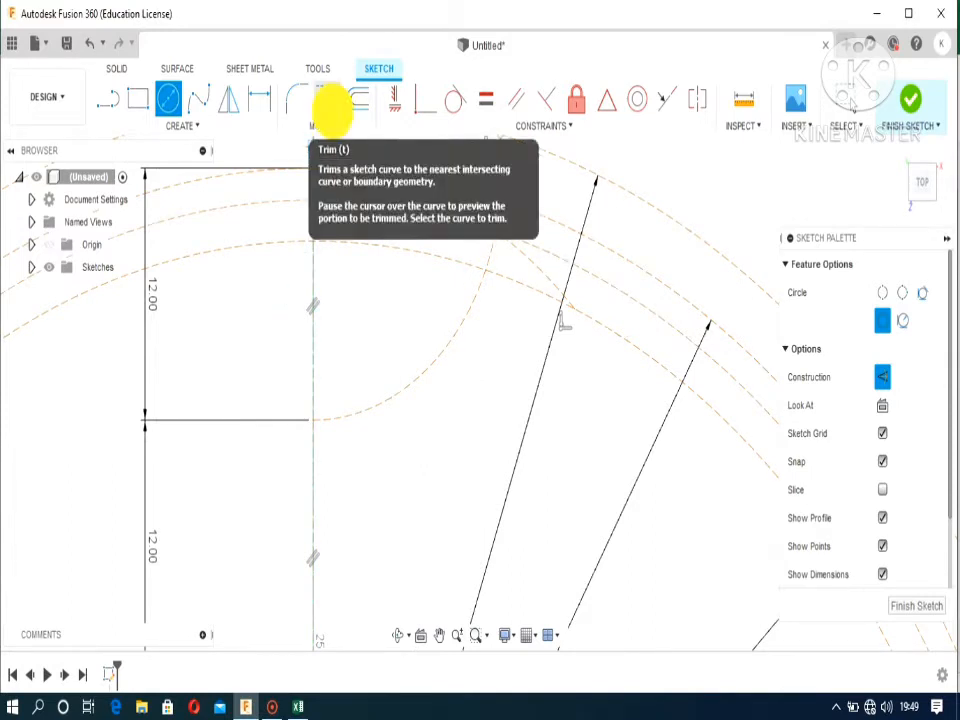
click(328, 100)
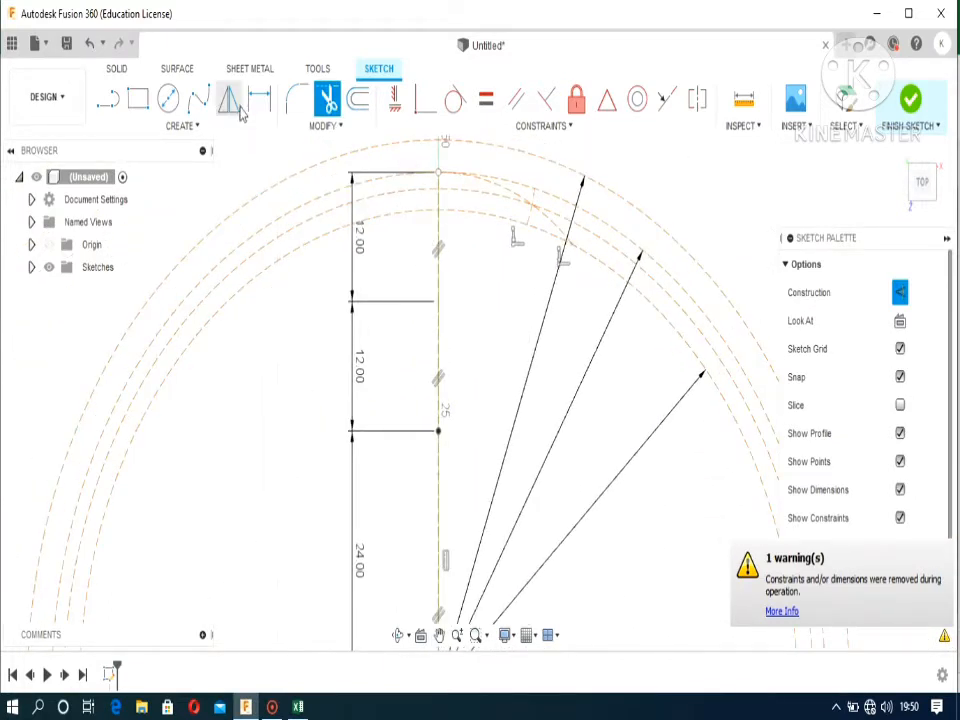
mouse_move(108, 100)
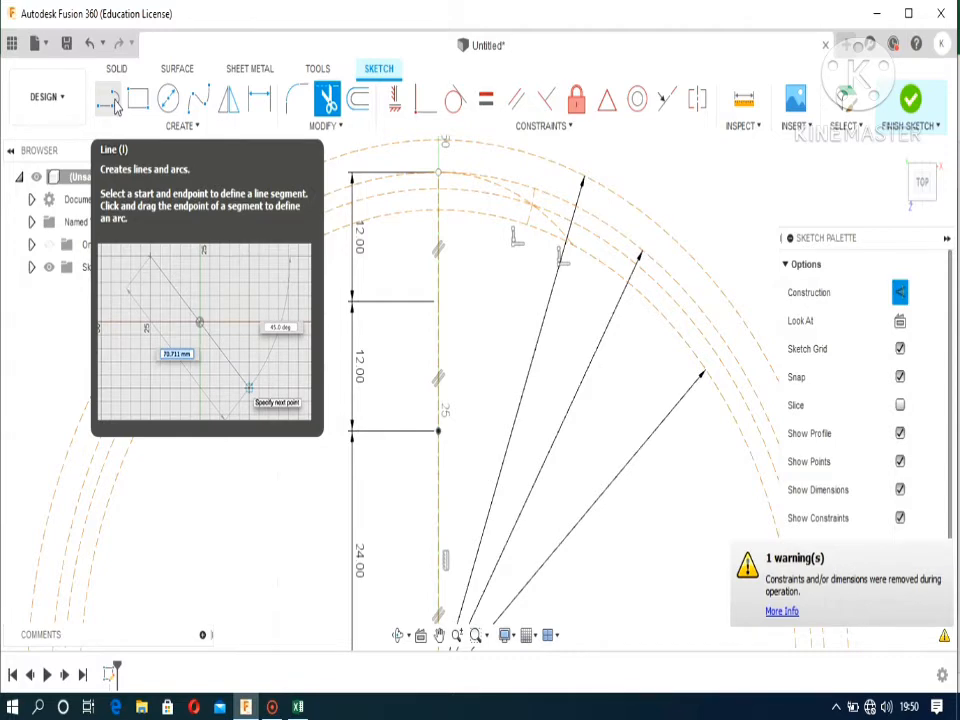
mouse_move(148, 198)
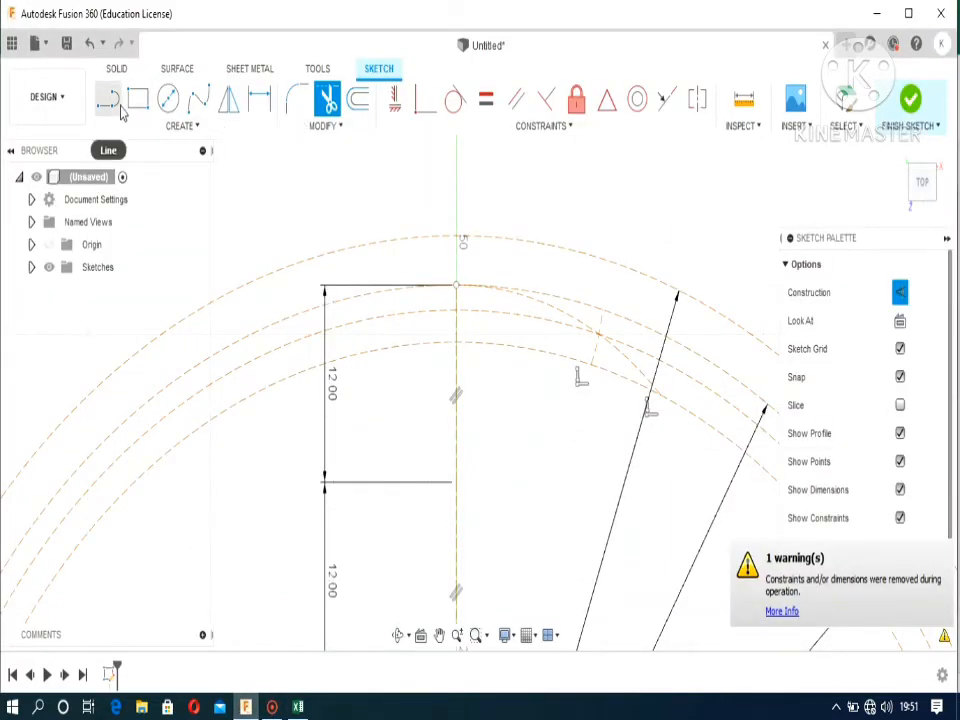
Draw the 4.714 mm tooth-profile line, checking the next value in the spreadsheet
click(108, 98)
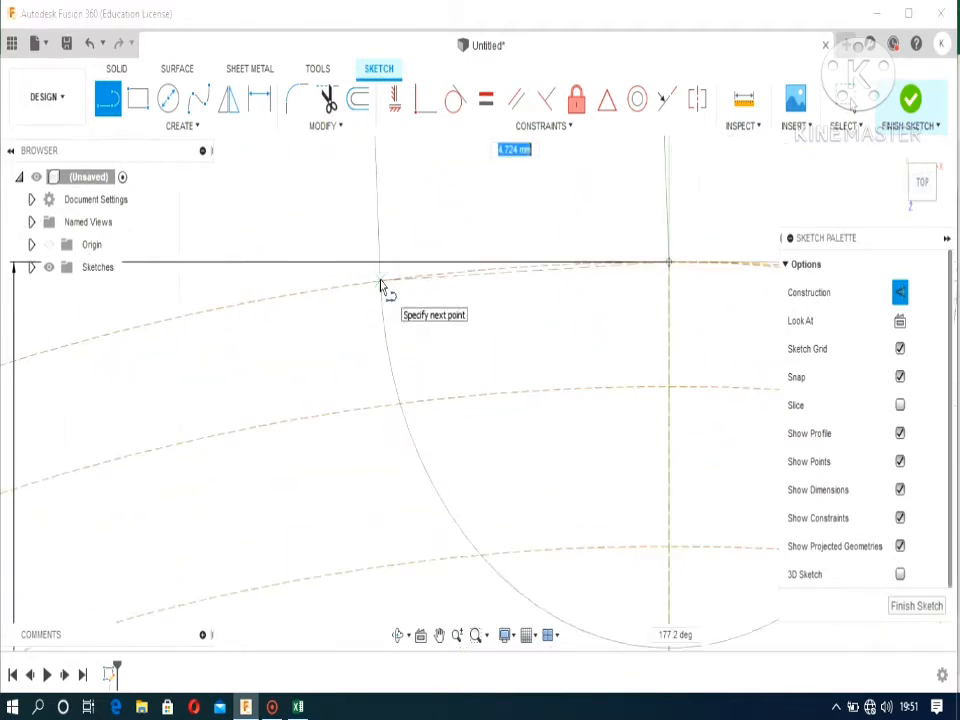
text(4.7)
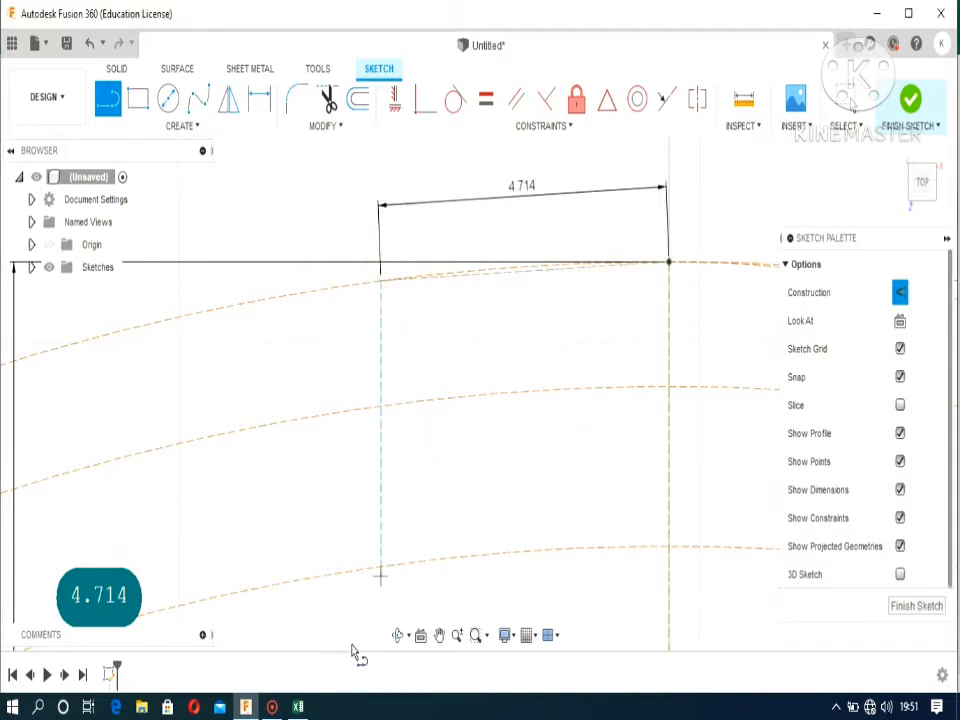
click(296, 708)
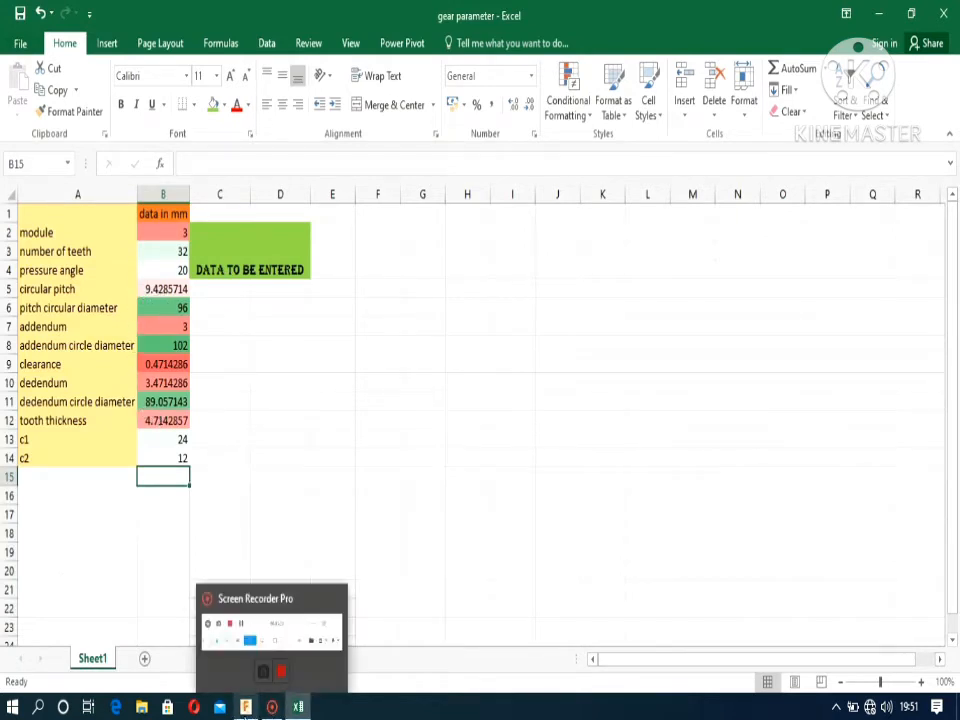
click(244, 708)
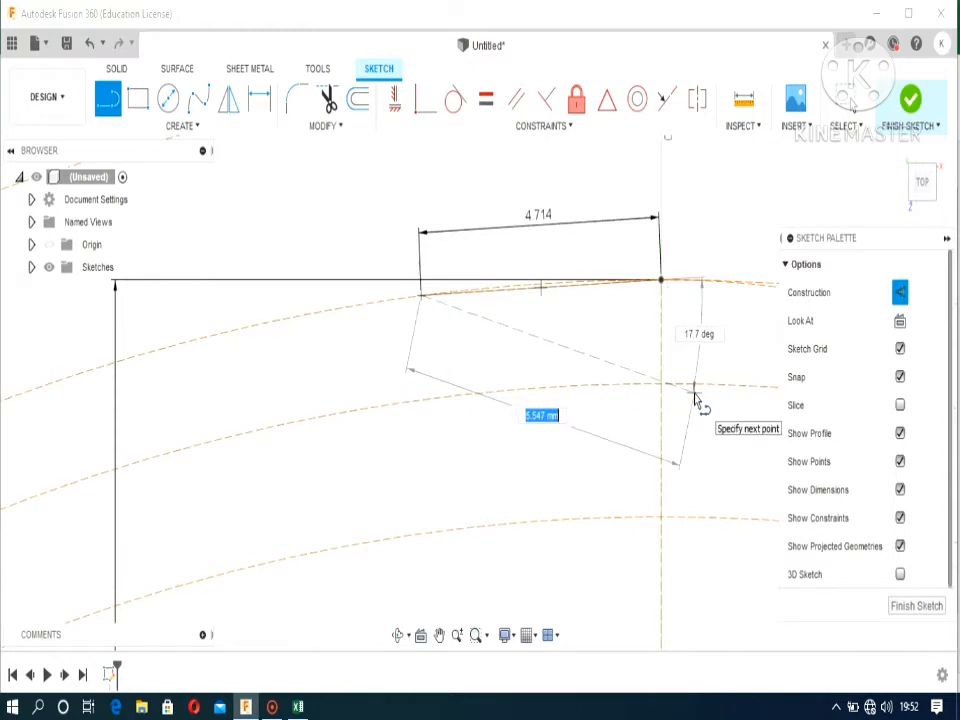
Draw the 9.428 mm angled profile line and undo a misplaced segment
text(9.428)
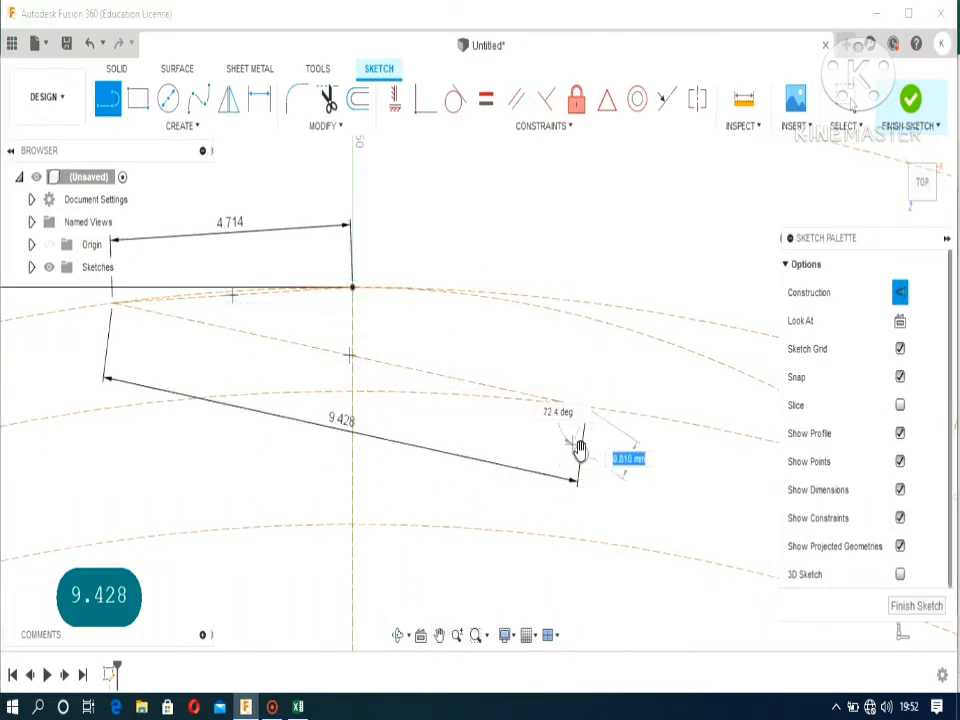
click(580, 480)
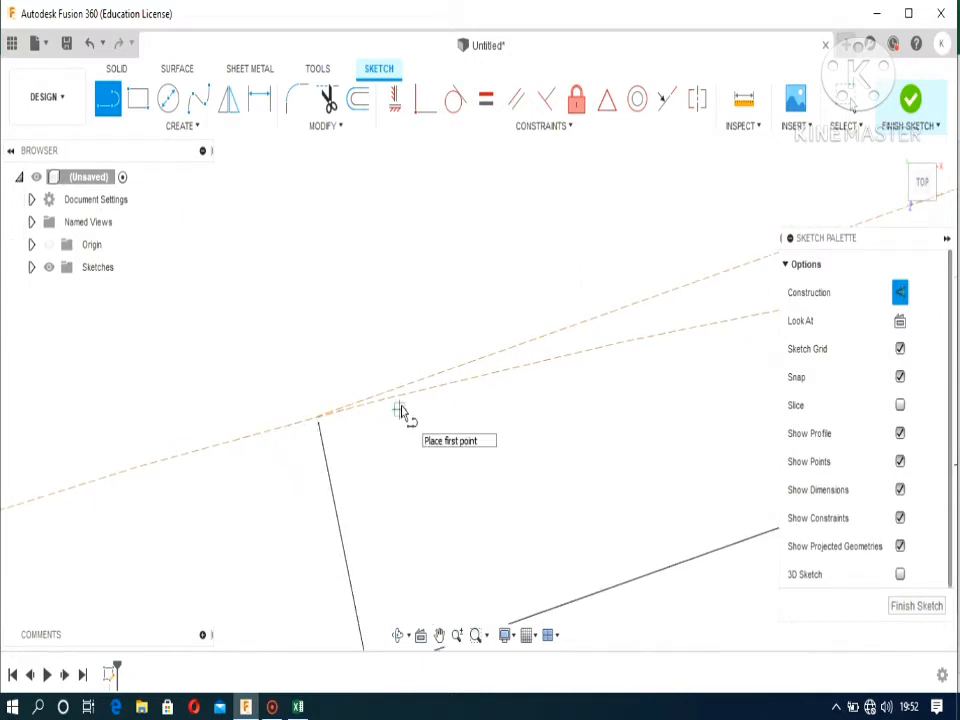
key(ctrl+z)
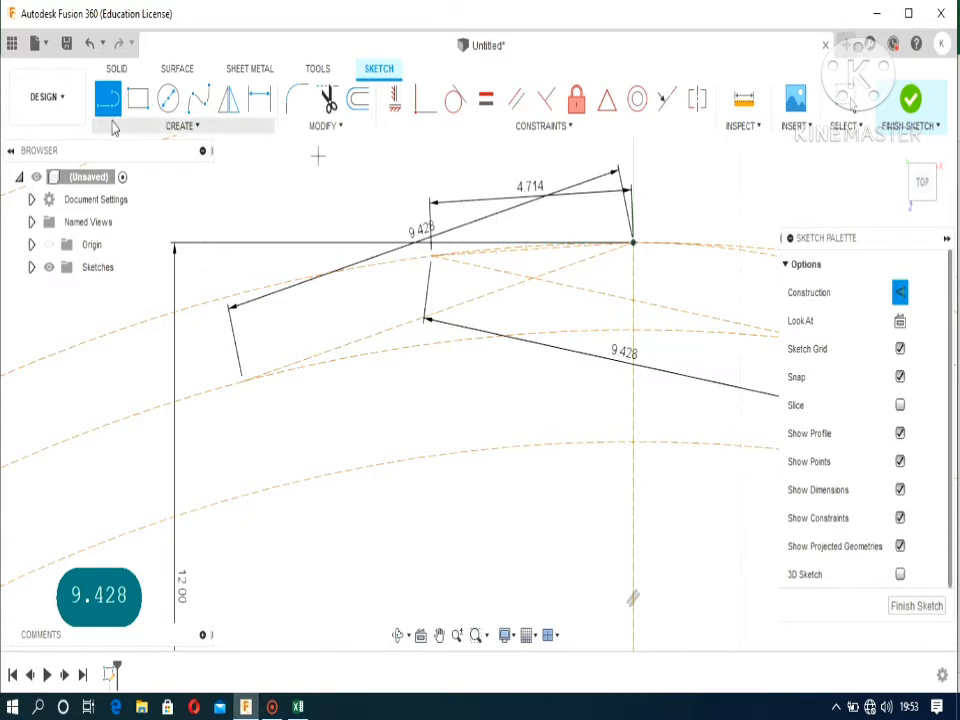
mouse_move(168, 98)
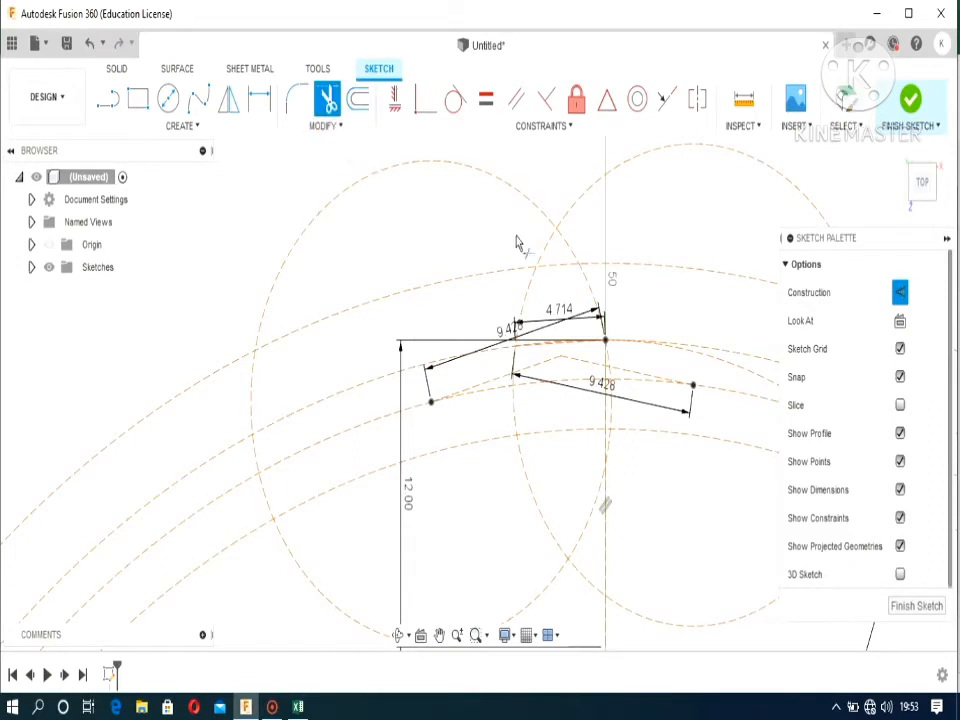
Trim the flank arcs, undoing wrong cuts, to leave one closed tooth outline
click(556, 228)
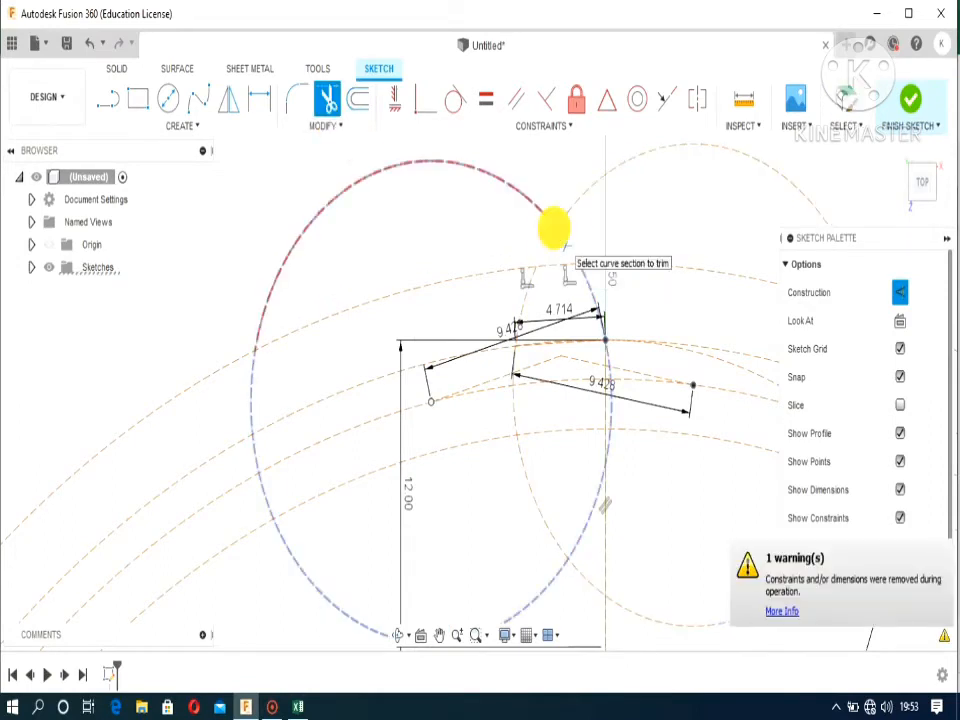
key(ctrl+z)
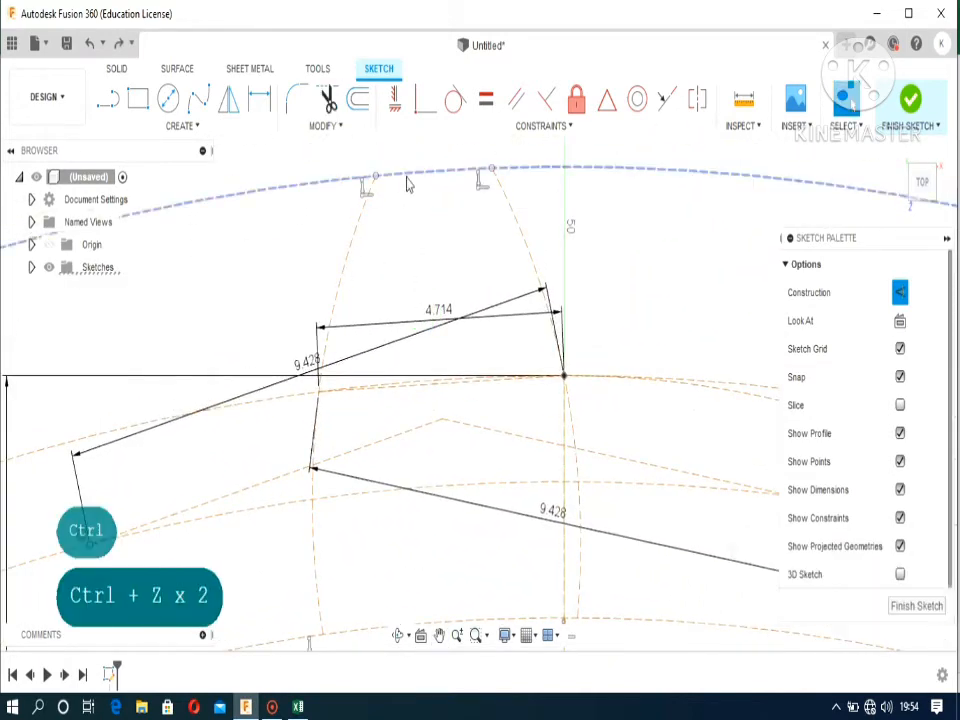
key(ctrl+z)
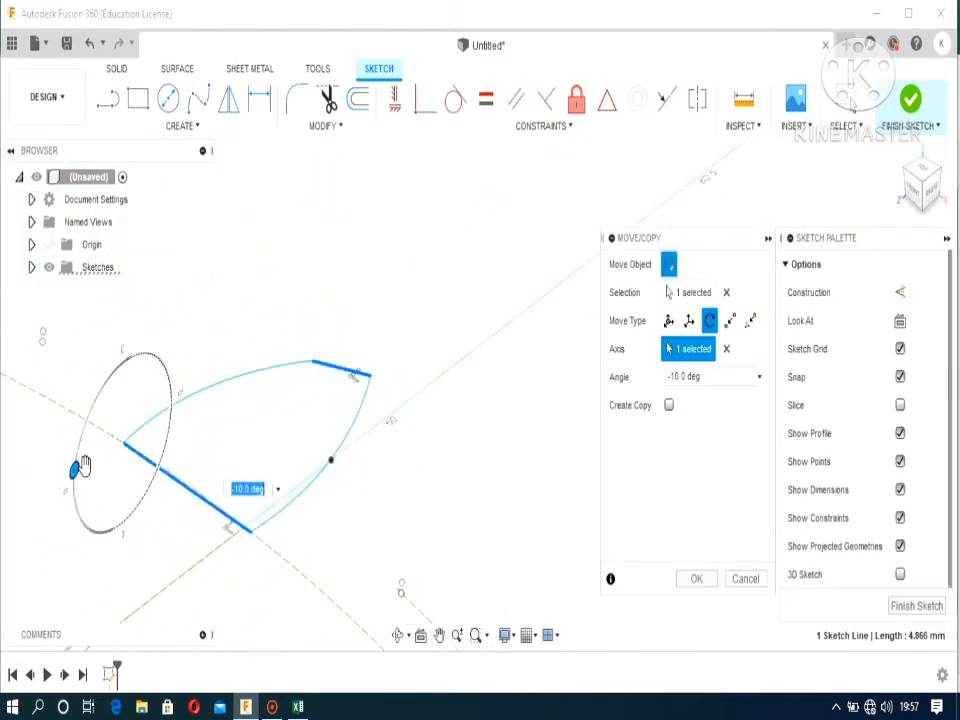
key(ctrl+z)
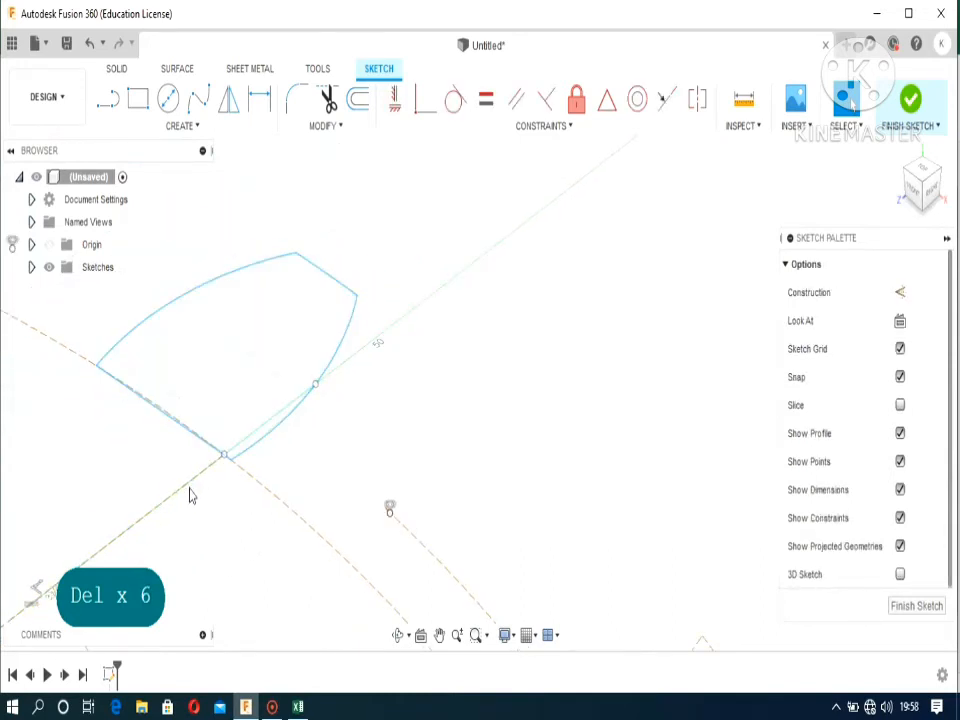
Patch the closed tooth outline into a surface on the Surface tools
click(330, 280)
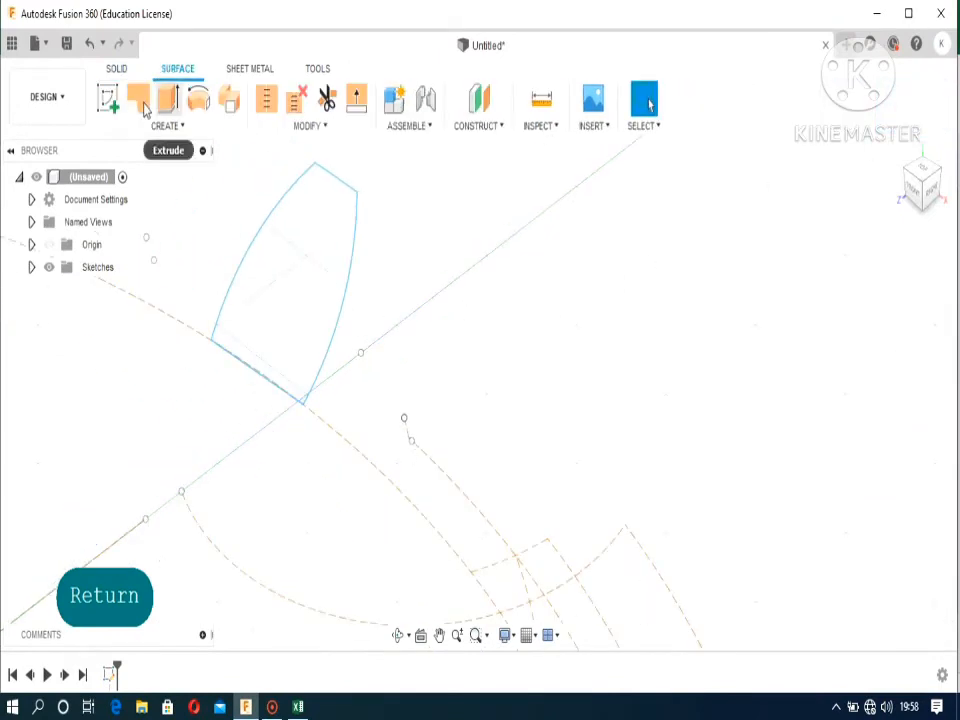
click(138, 96)
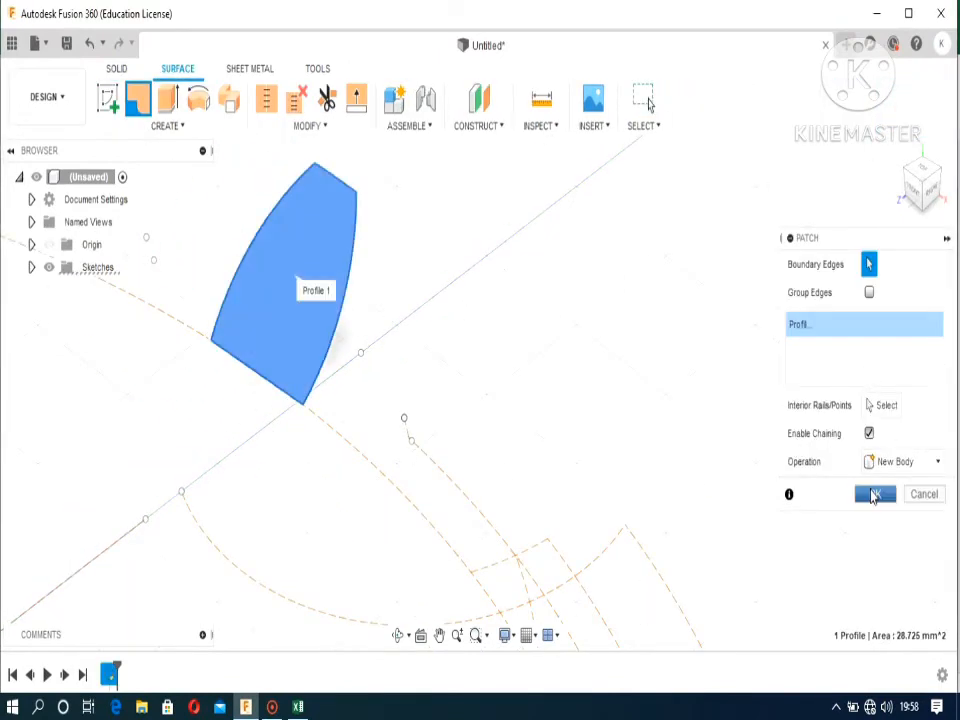
click(876, 494)
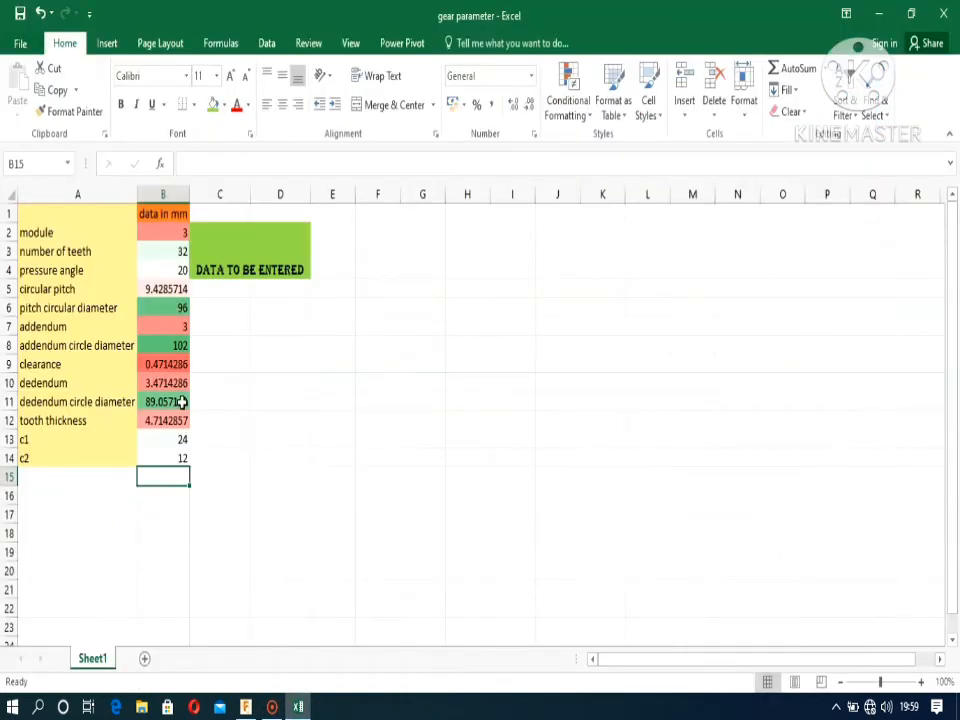
Sketch the 44.525 mm radius blank half-section and select it for revolving
click(244, 708)
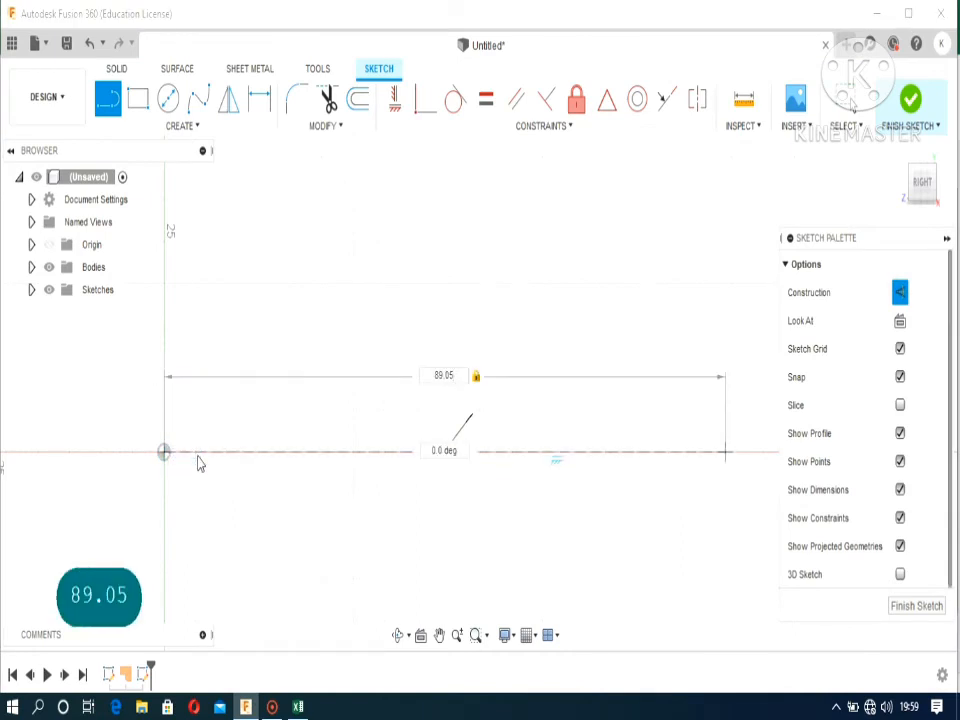
click(444, 452)
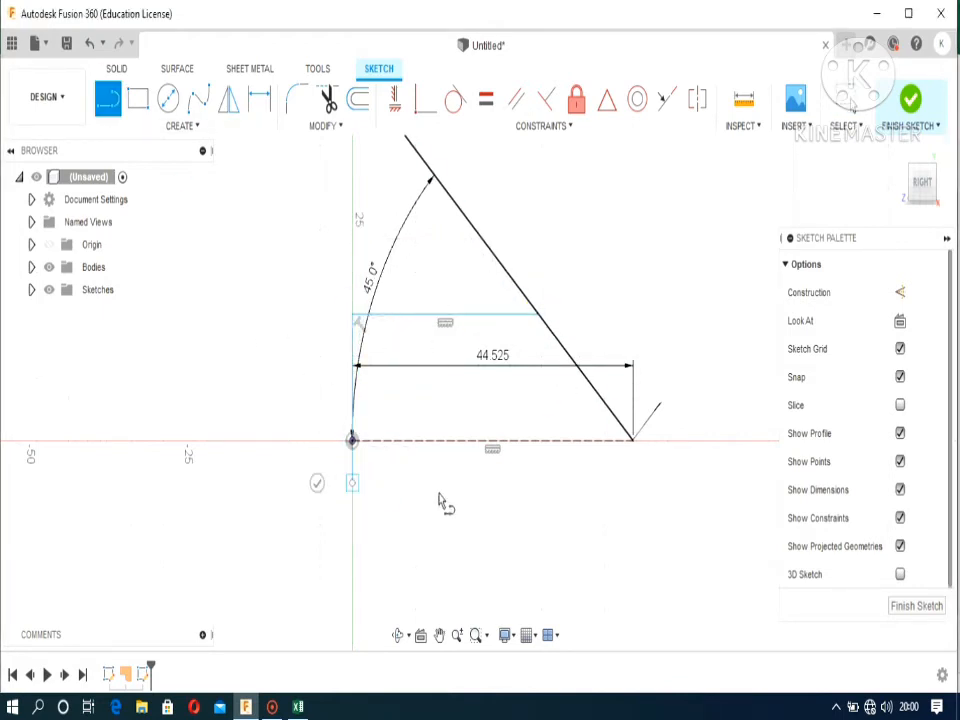
drag(352, 482, 602, 482)
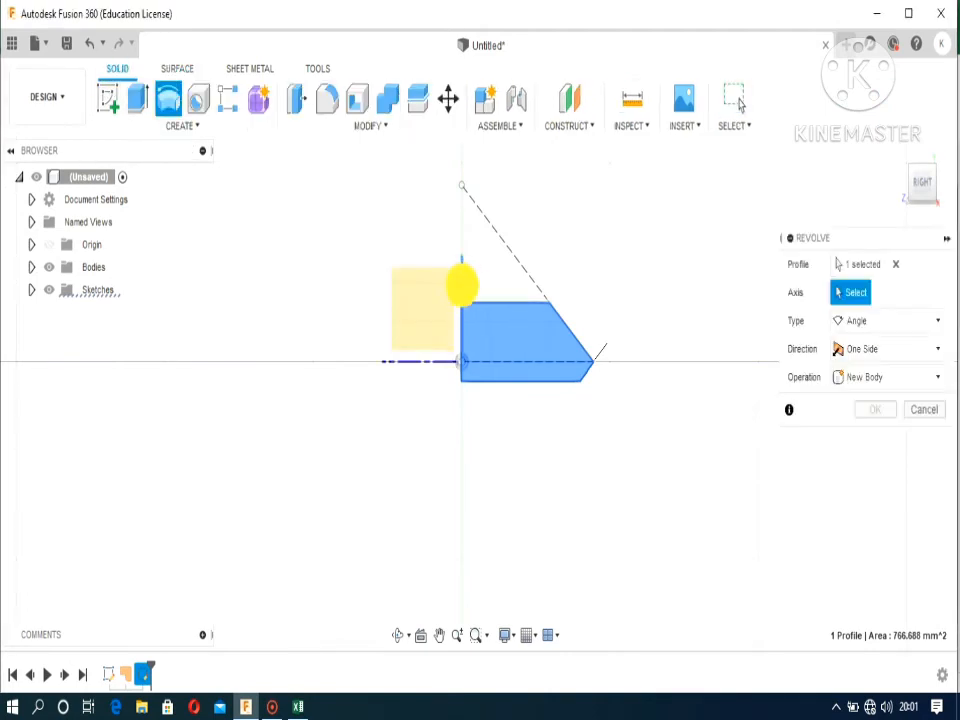
Revolve the blank, loft one tooth between the profiles and pattern it 32 times
click(874, 408)
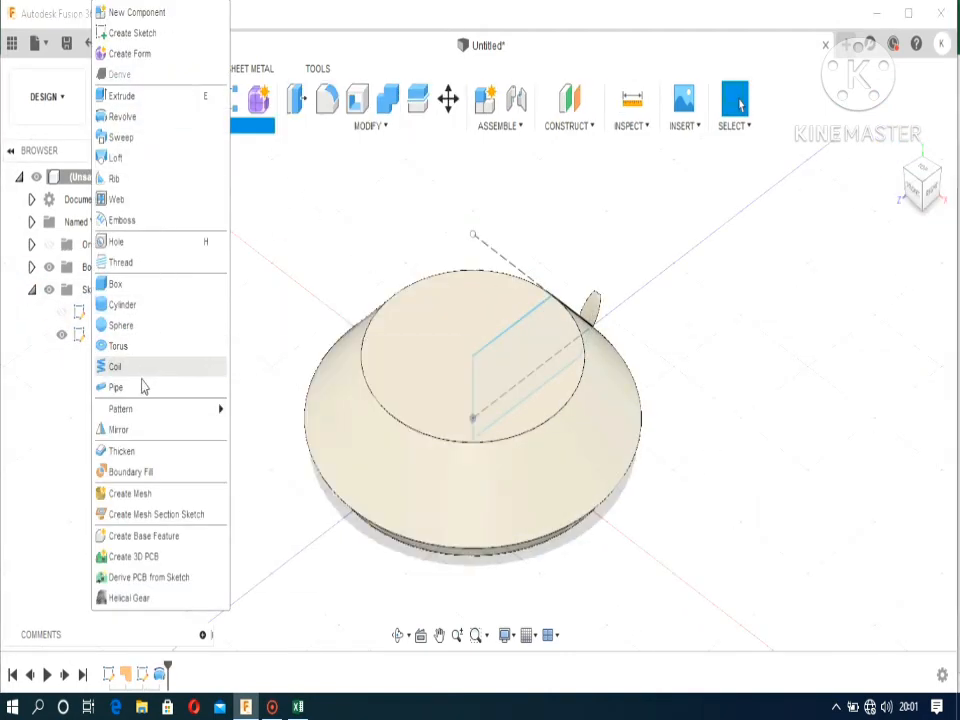
click(116, 156)
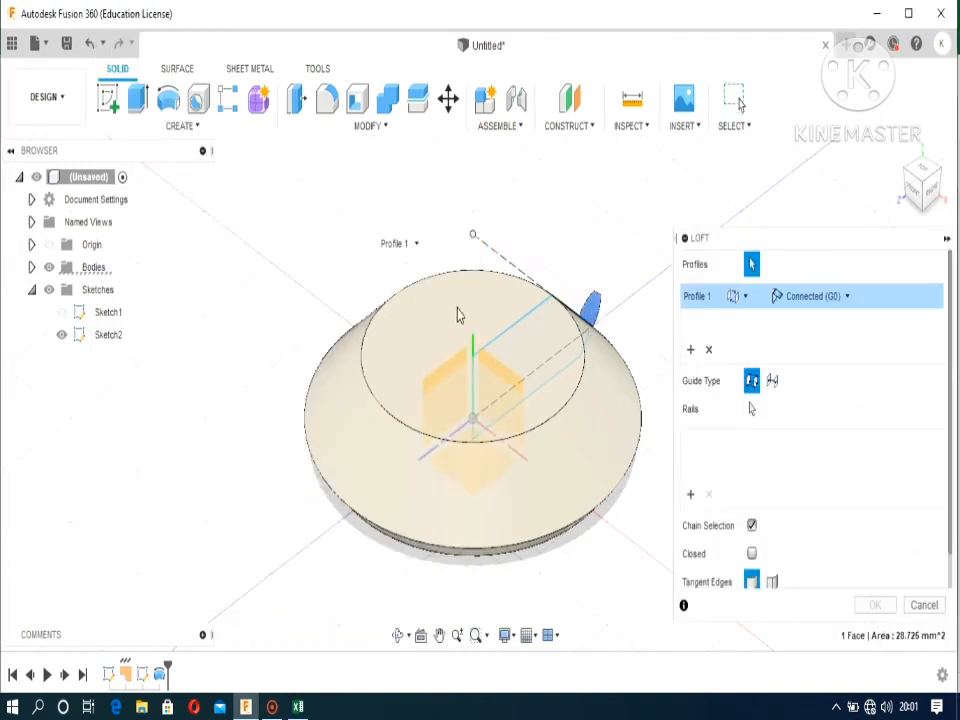
click(844, 554)
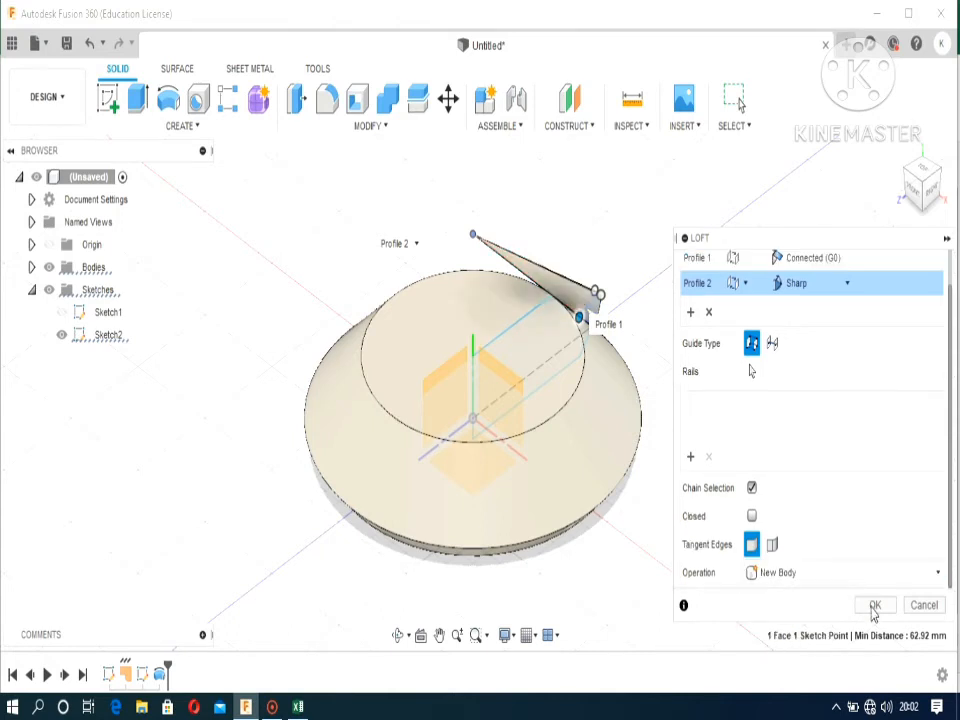
click(874, 604)
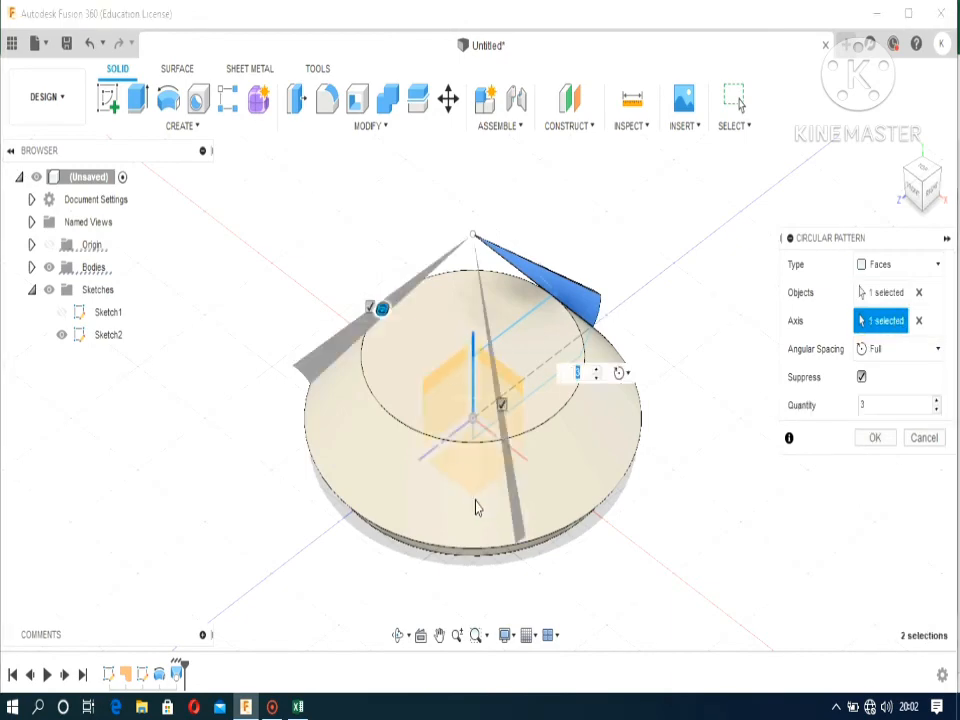
text(32)
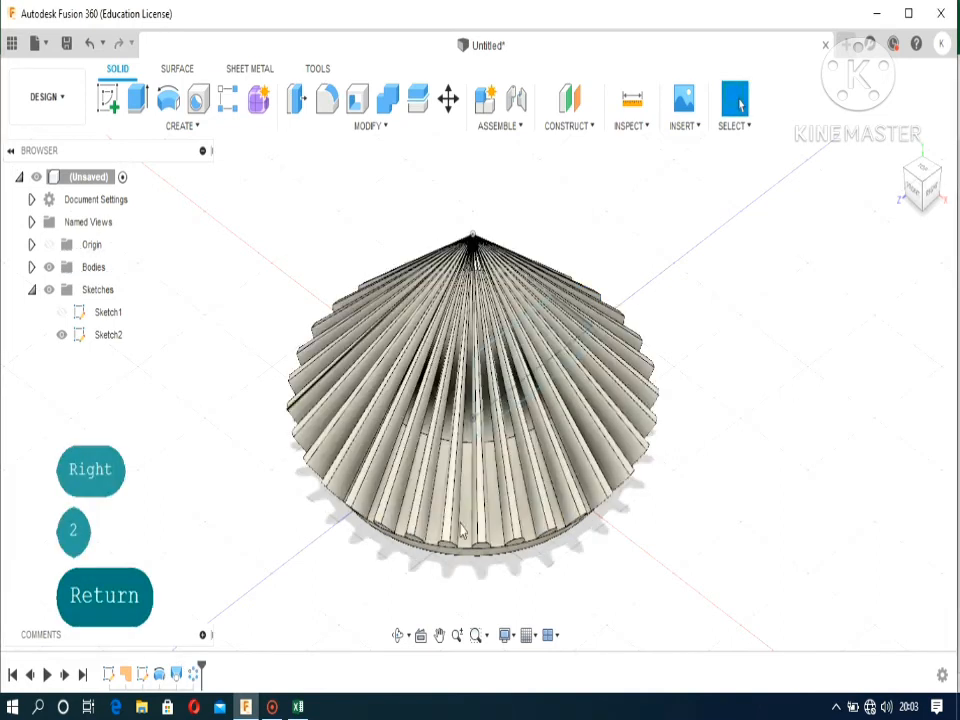
Sketch the cut profile and revolve it 360° as a cut to flatten the gear top
click(92, 268)
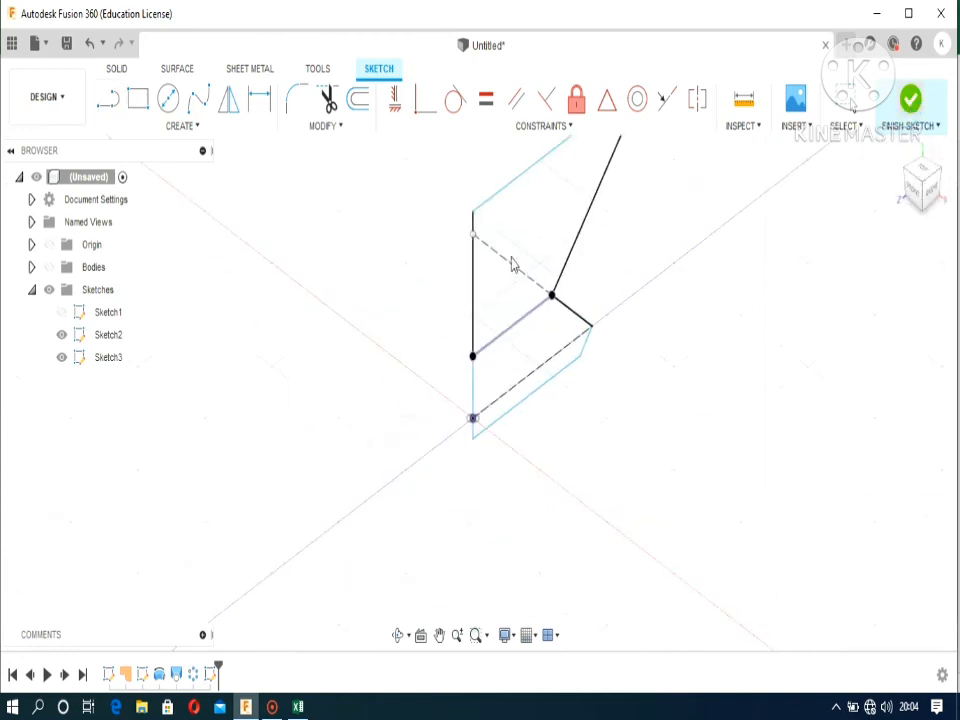
click(912, 100)
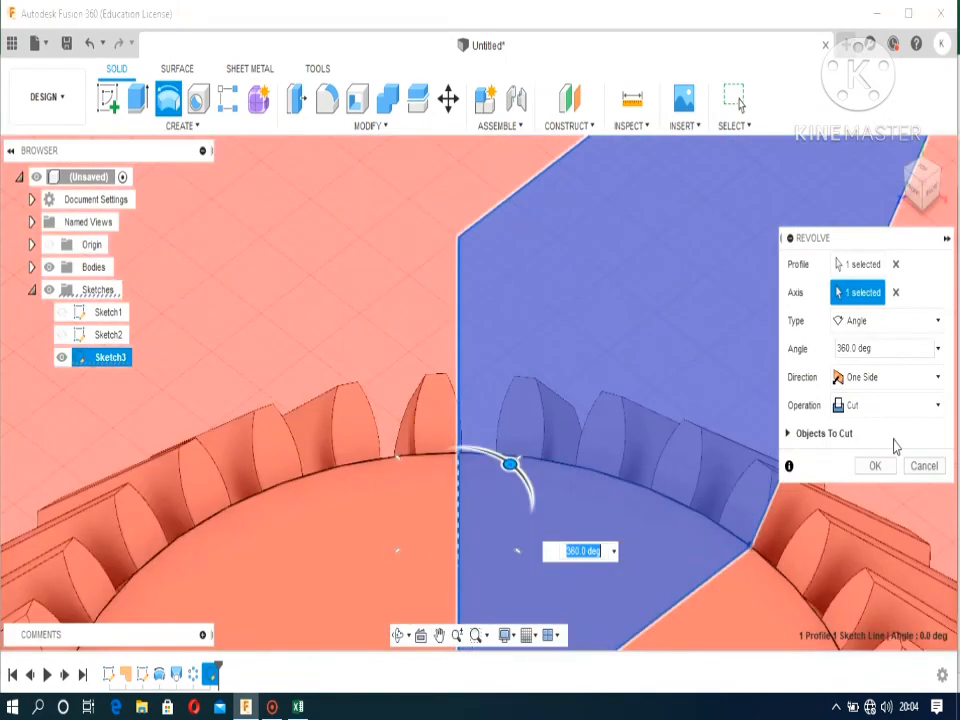
click(872, 464)
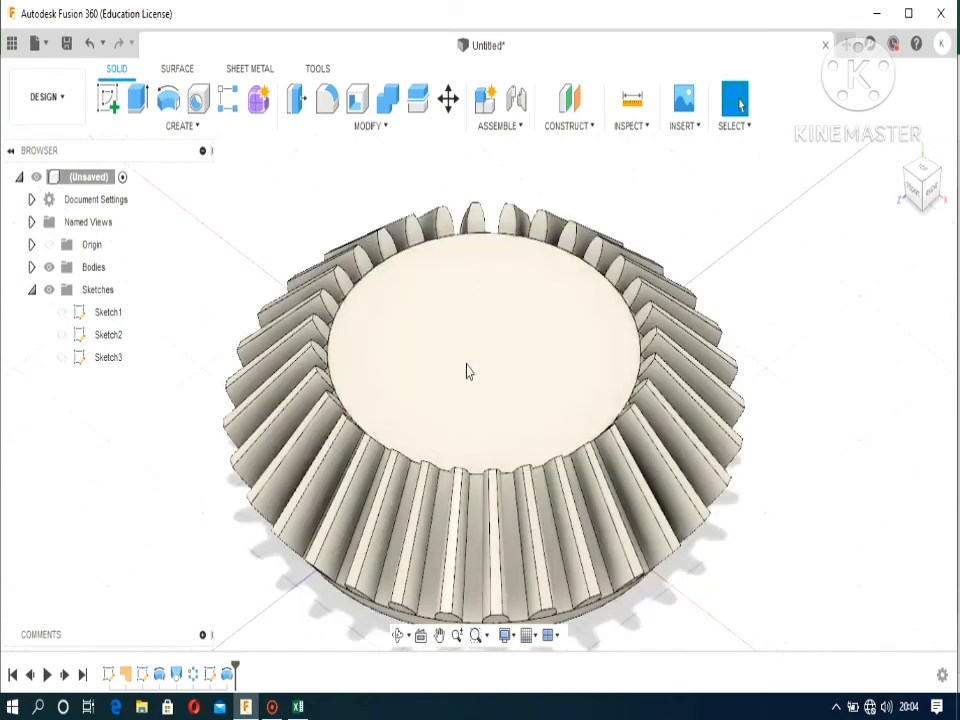
Sketch a 15 mm circle on the gear axis, replacing the 45 mm one, and cut the centre hole
click(108, 100)
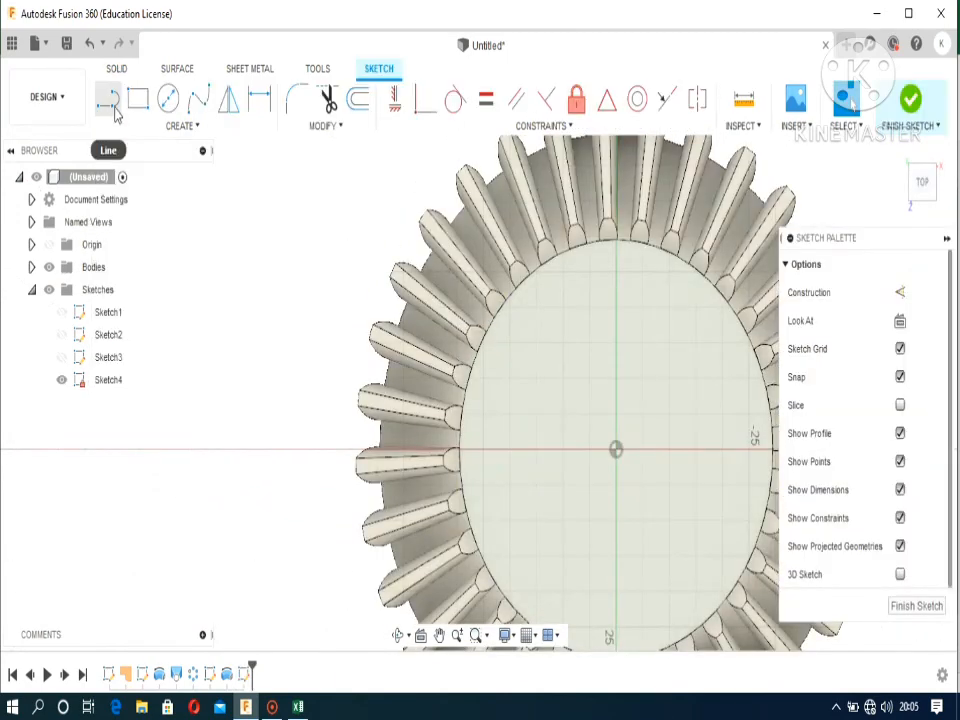
click(168, 100)
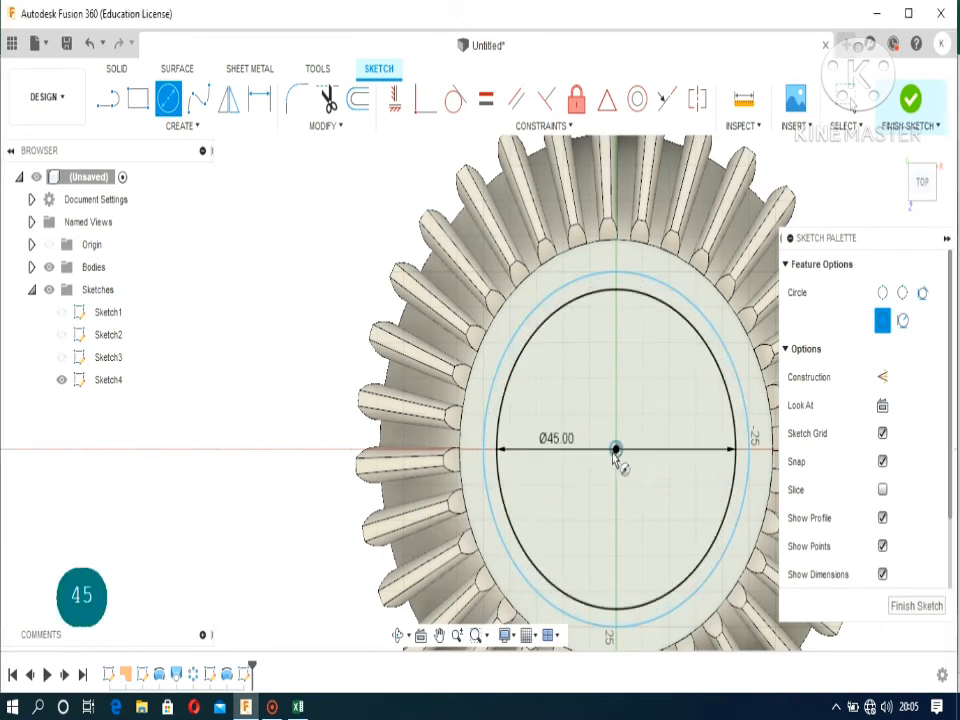
key(ctrl+z)
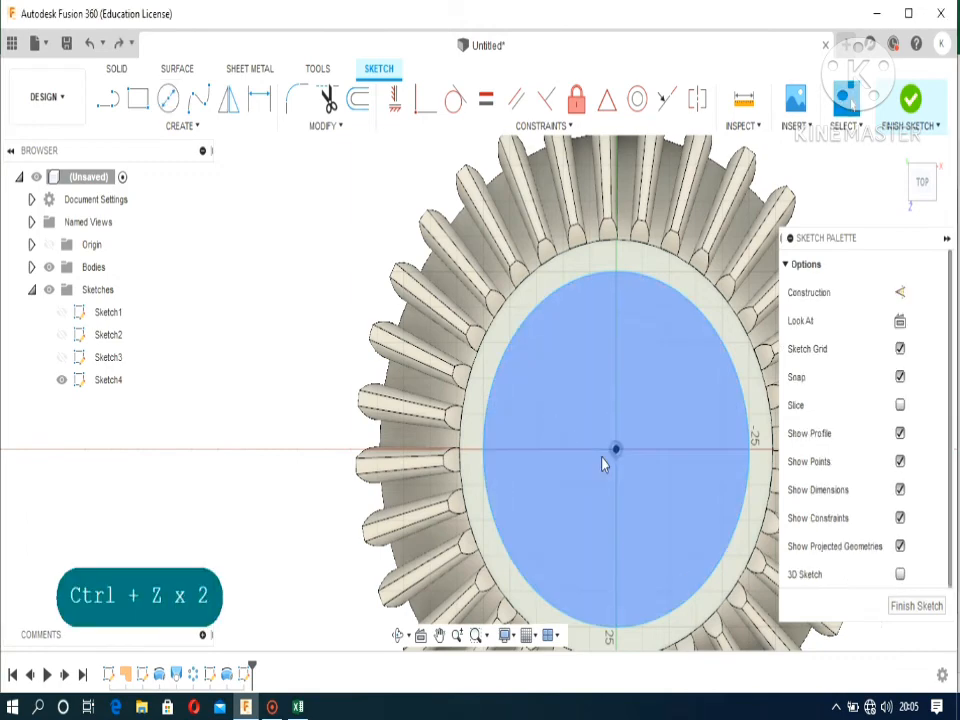
click(168, 98)
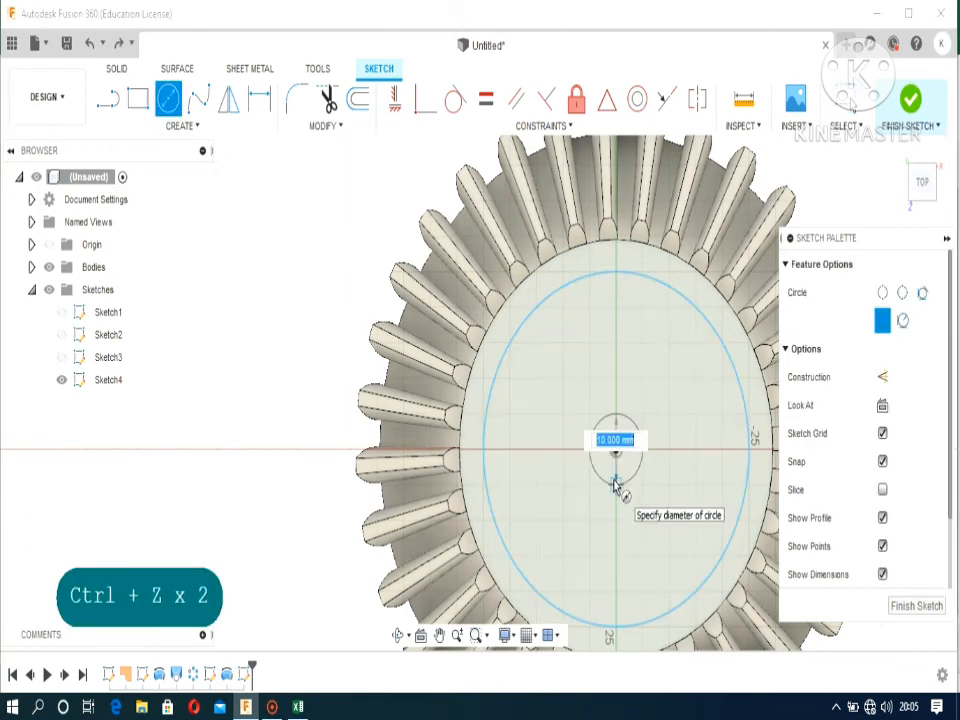
text(15)
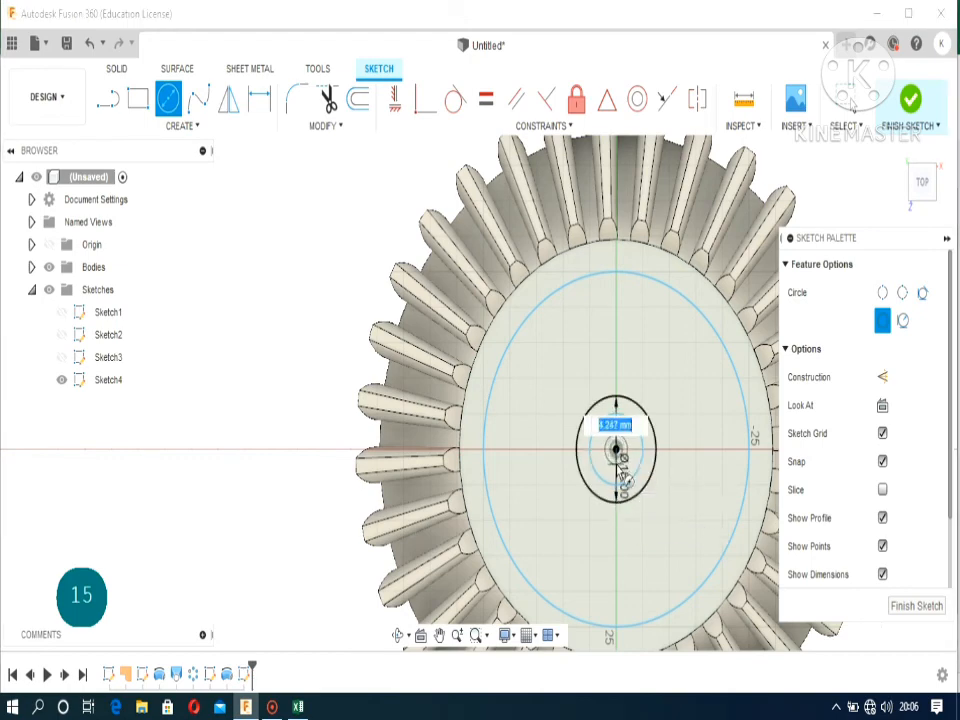
click(910, 100)
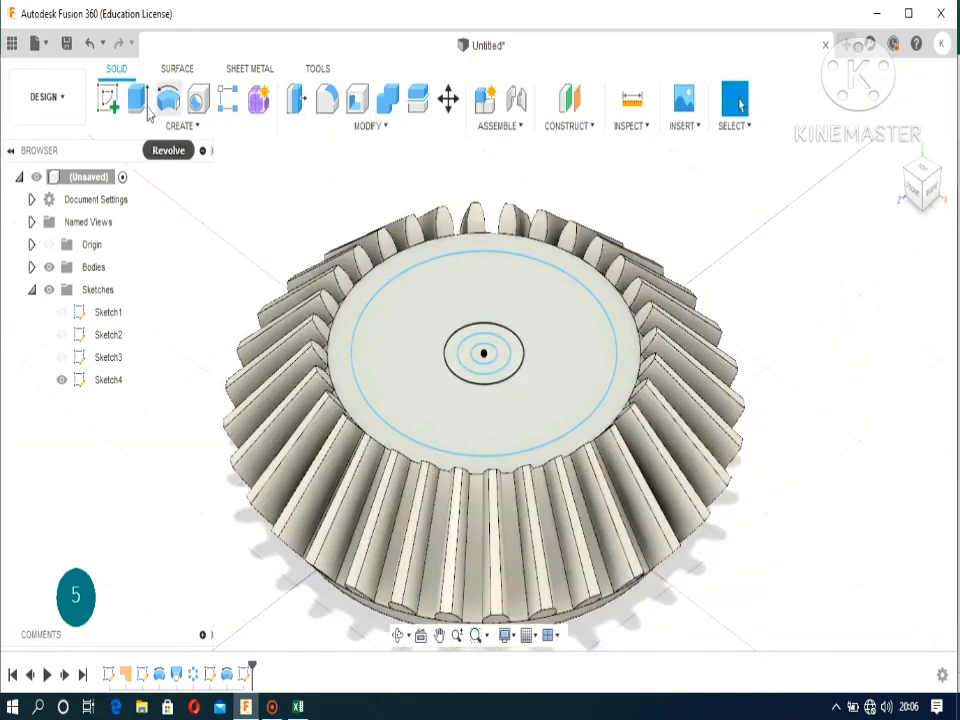
click(108, 100)
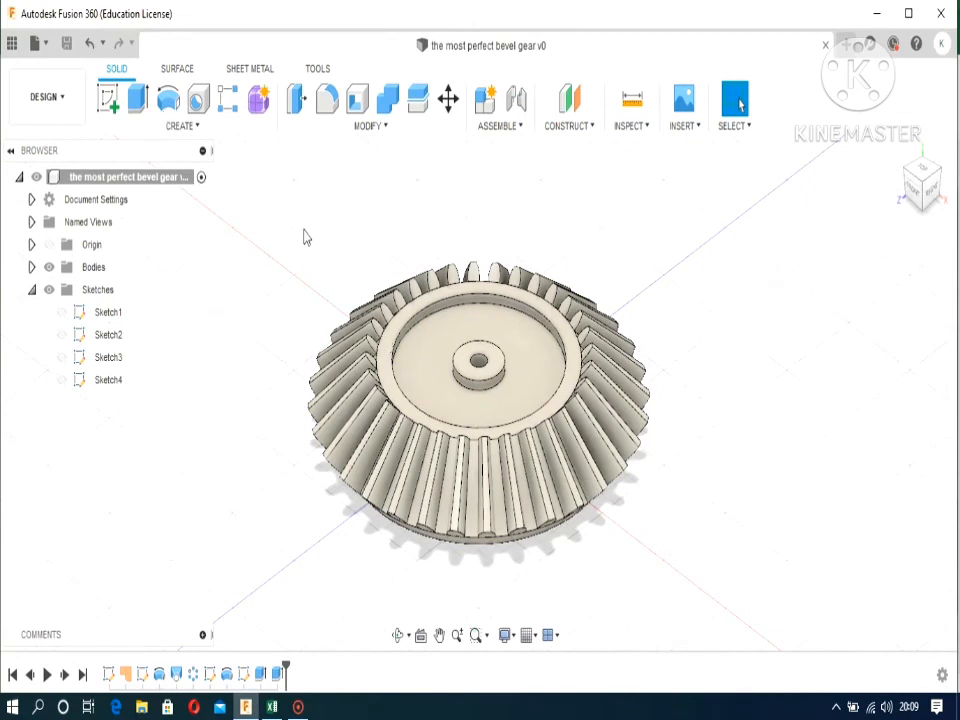
mouse_move(250, 236)
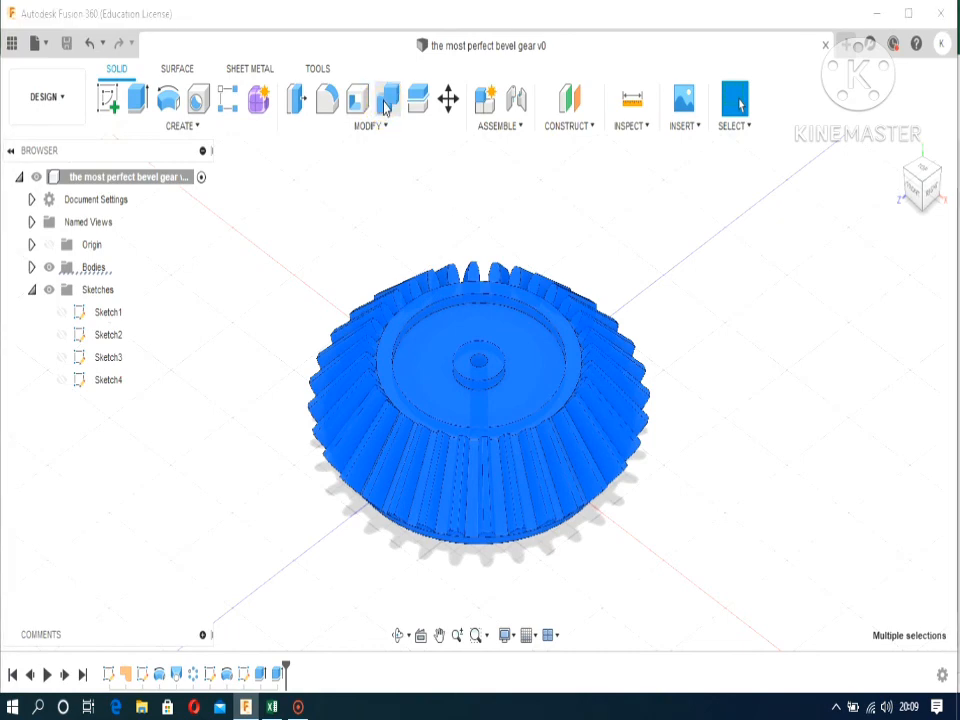
Combine the blank and 32 teeth with Join into one body and make it a component
click(388, 100)
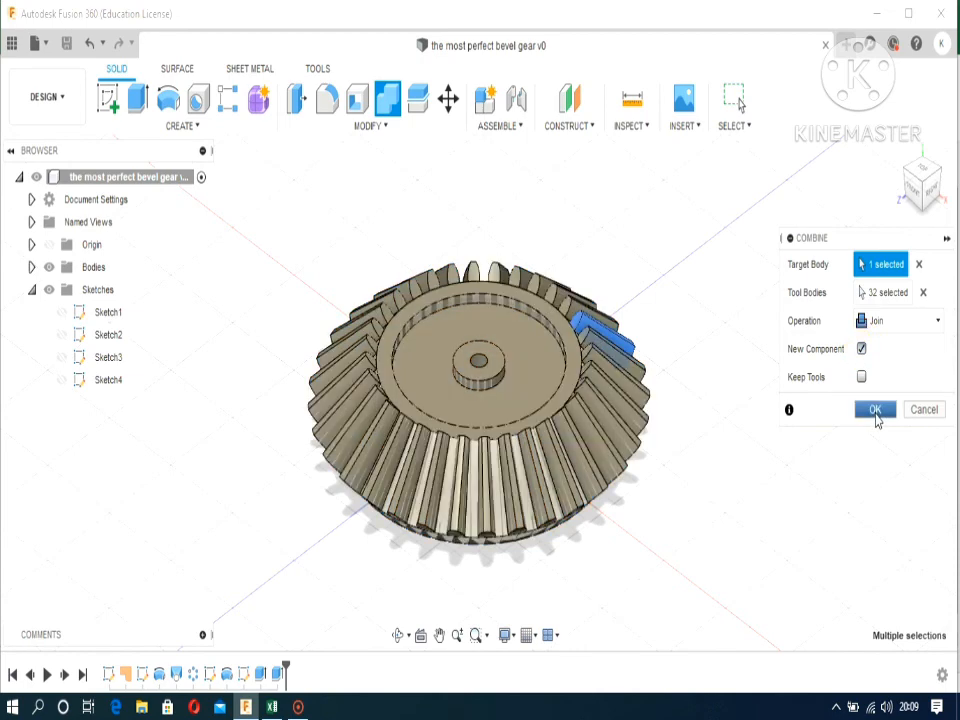
click(872, 408)
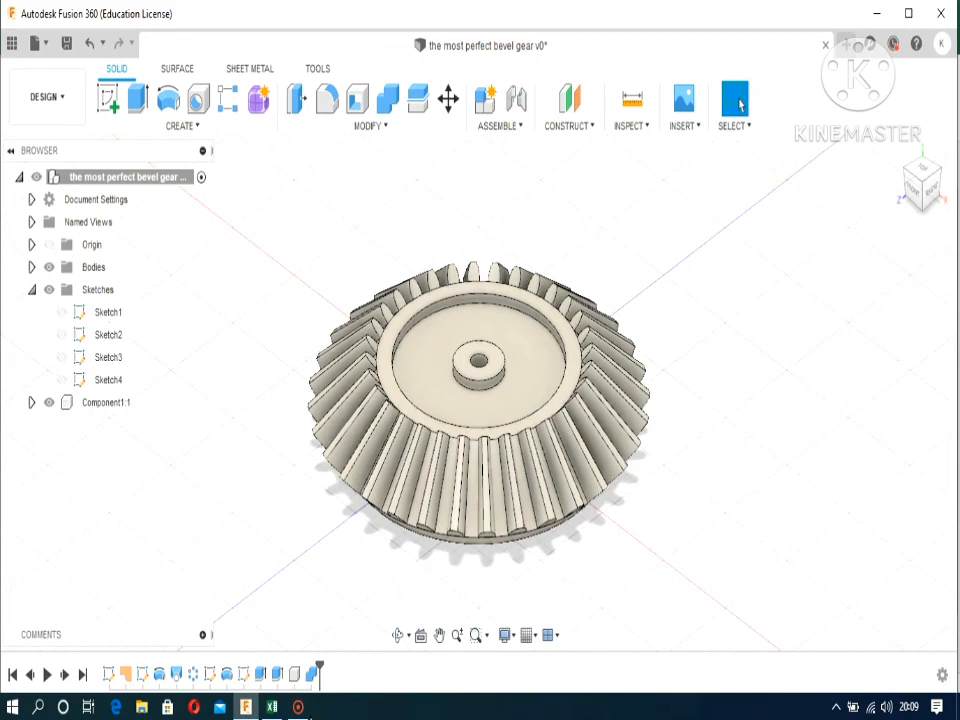
click(298, 708)
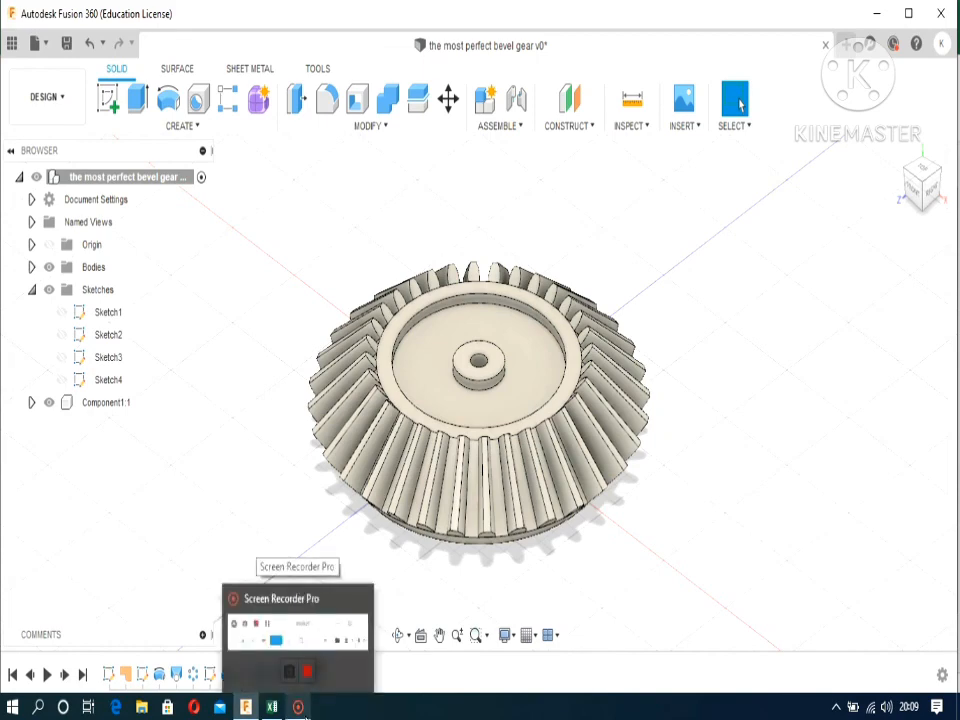